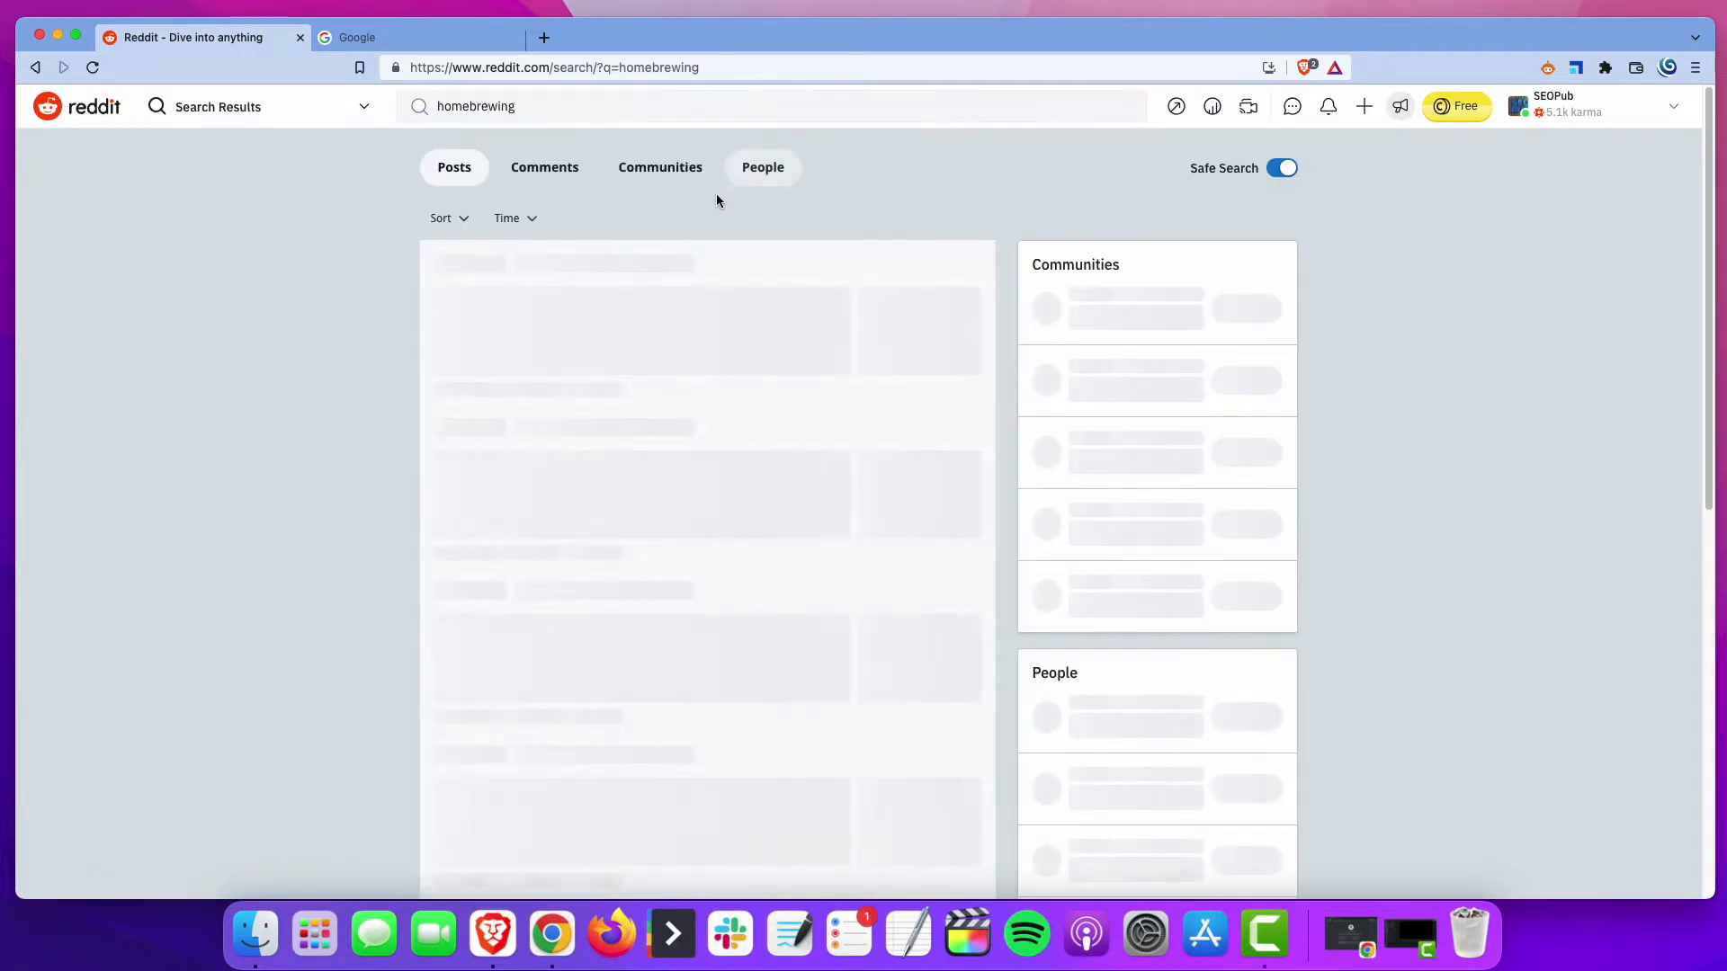
Switch the homebrewing results to Communities and enter r/Homebrewing
left_click(661, 168)
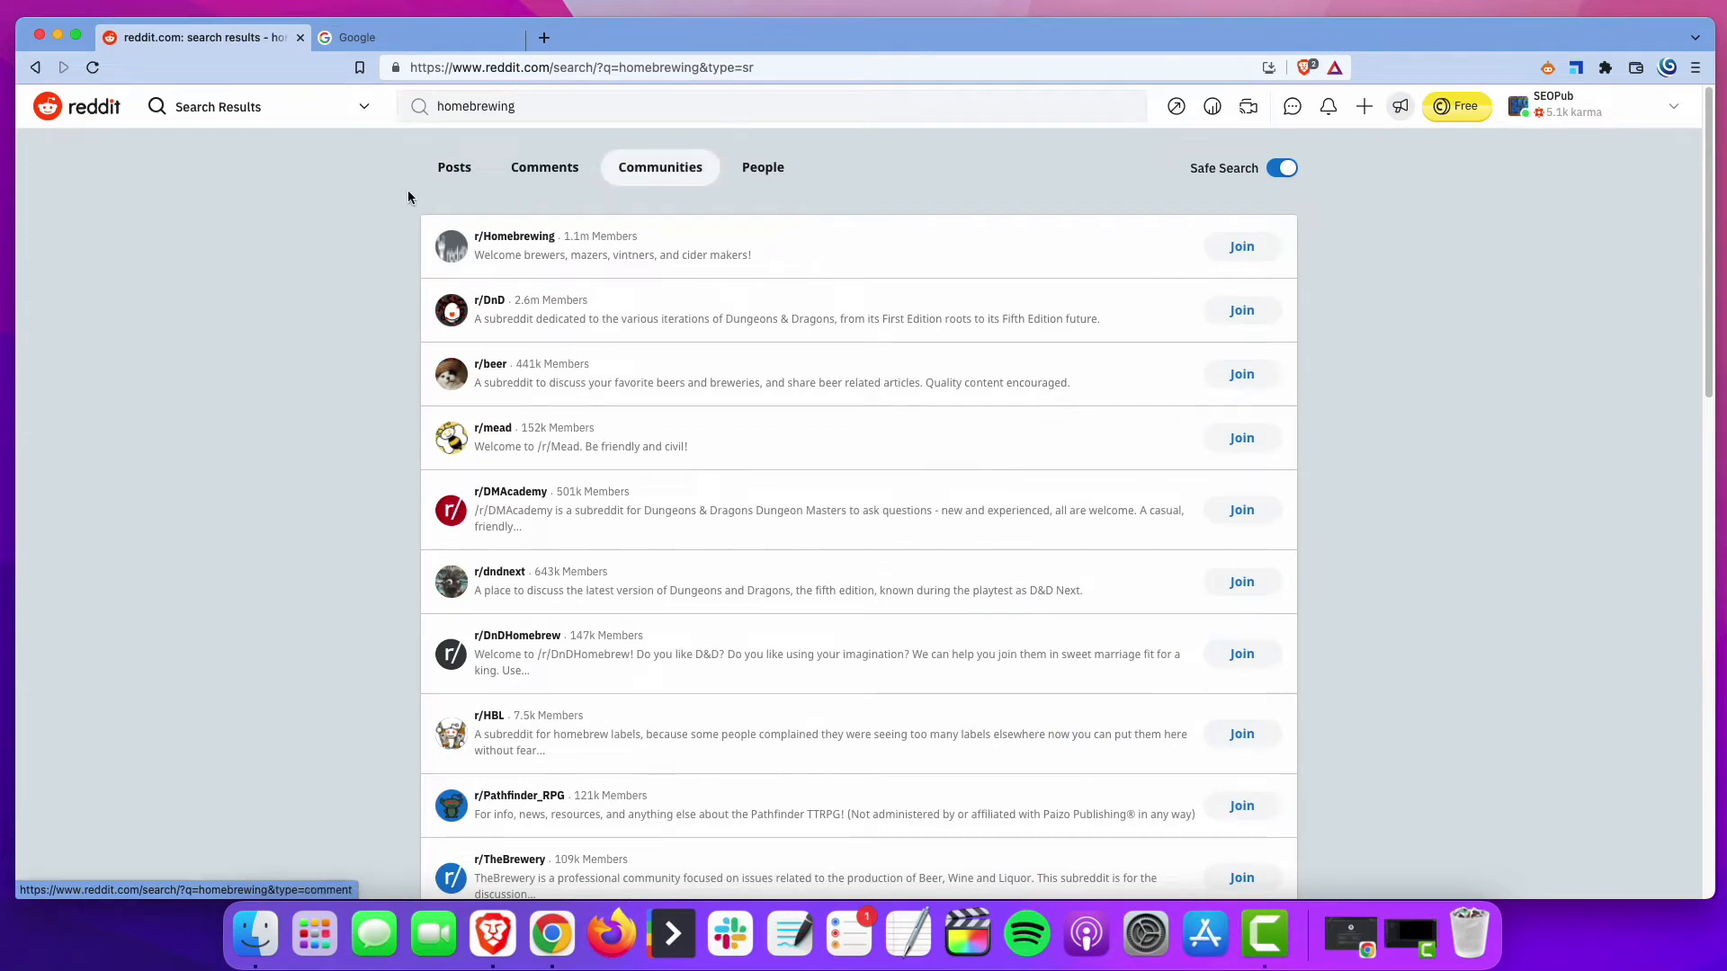
left_click(512, 235)
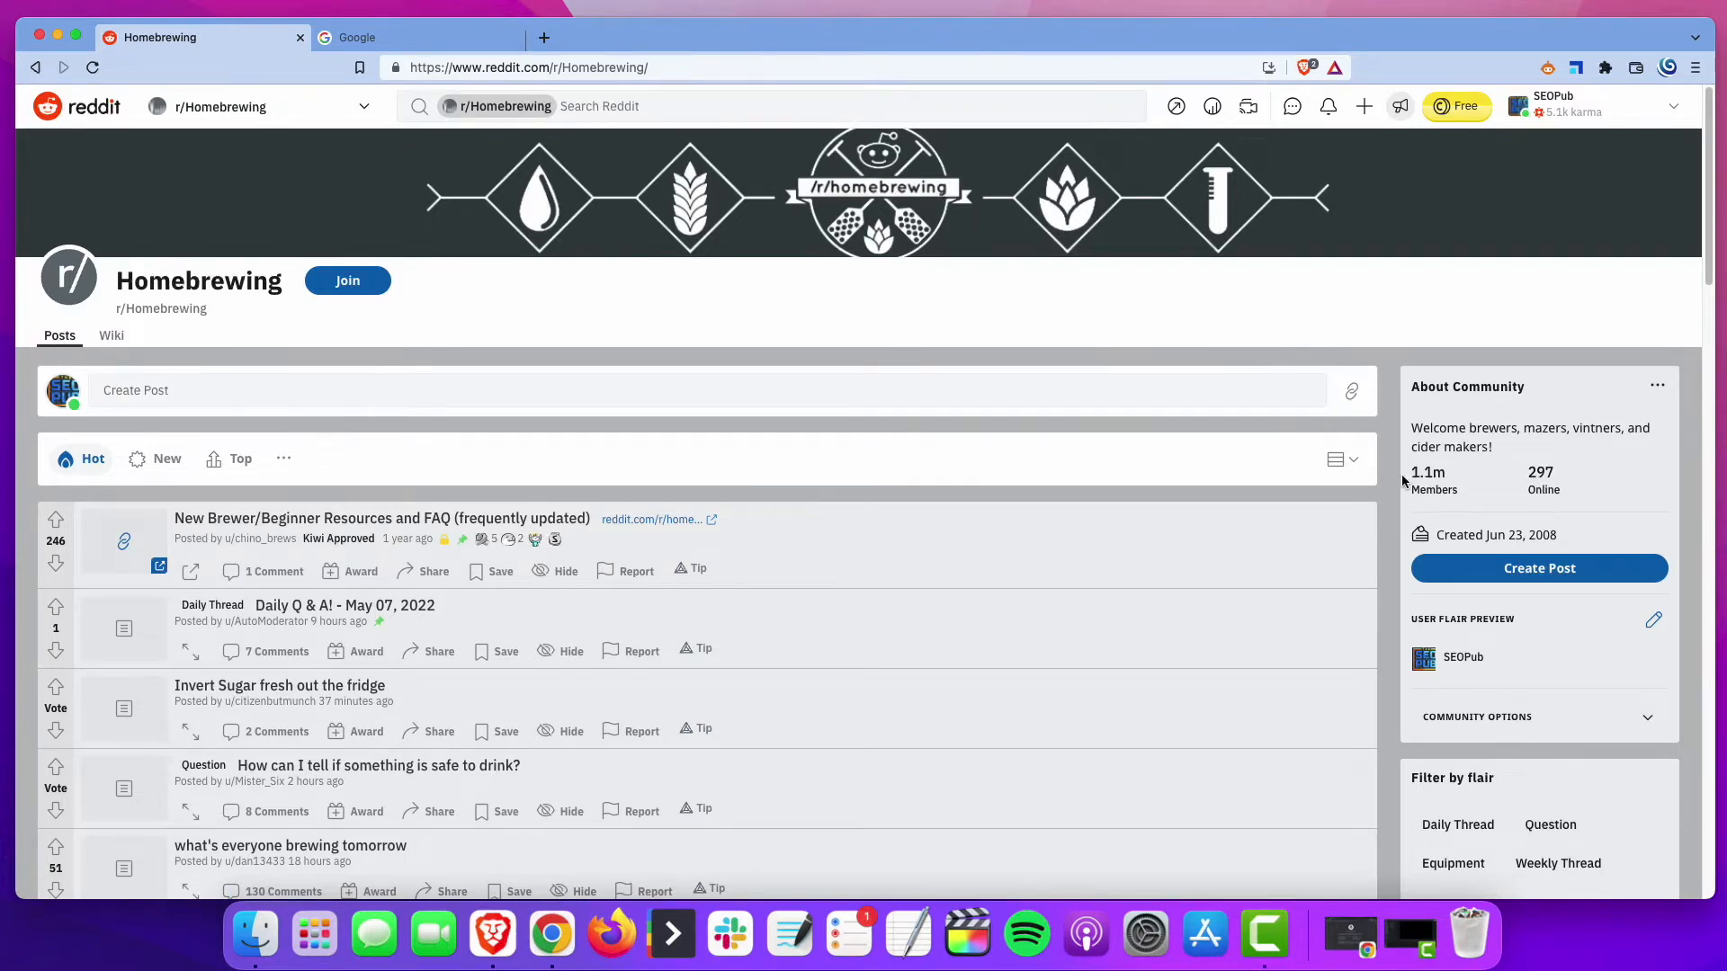
mouse_move(1421, 482)
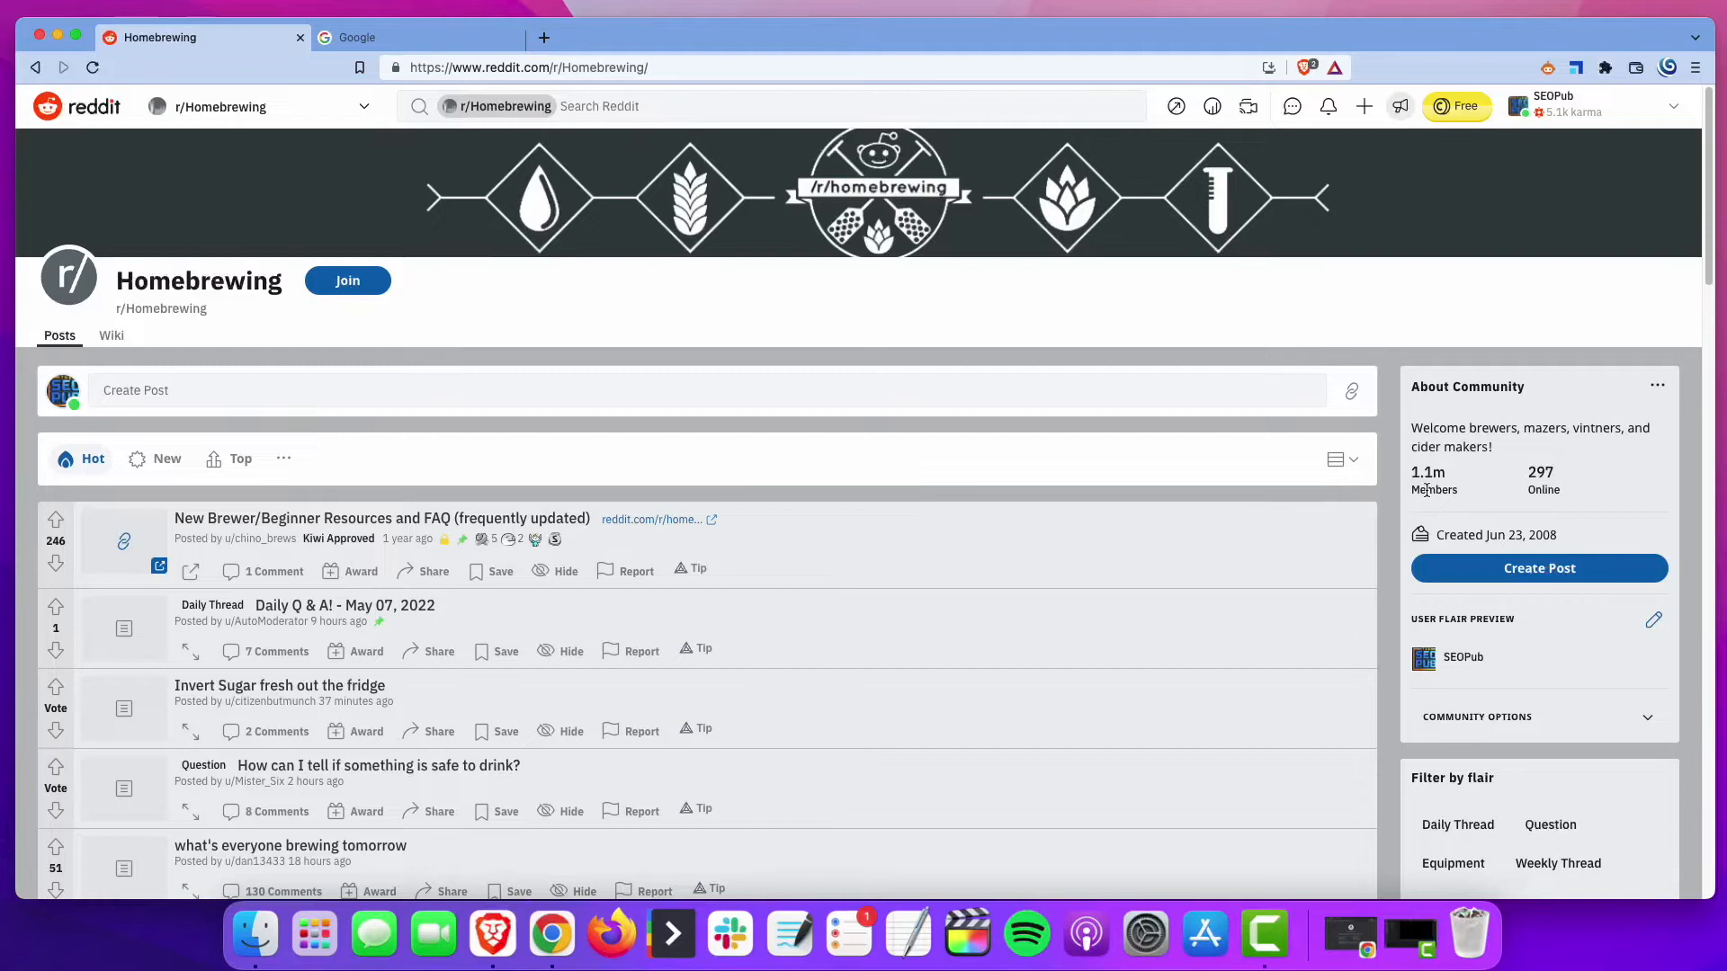
mouse_move(1509, 432)
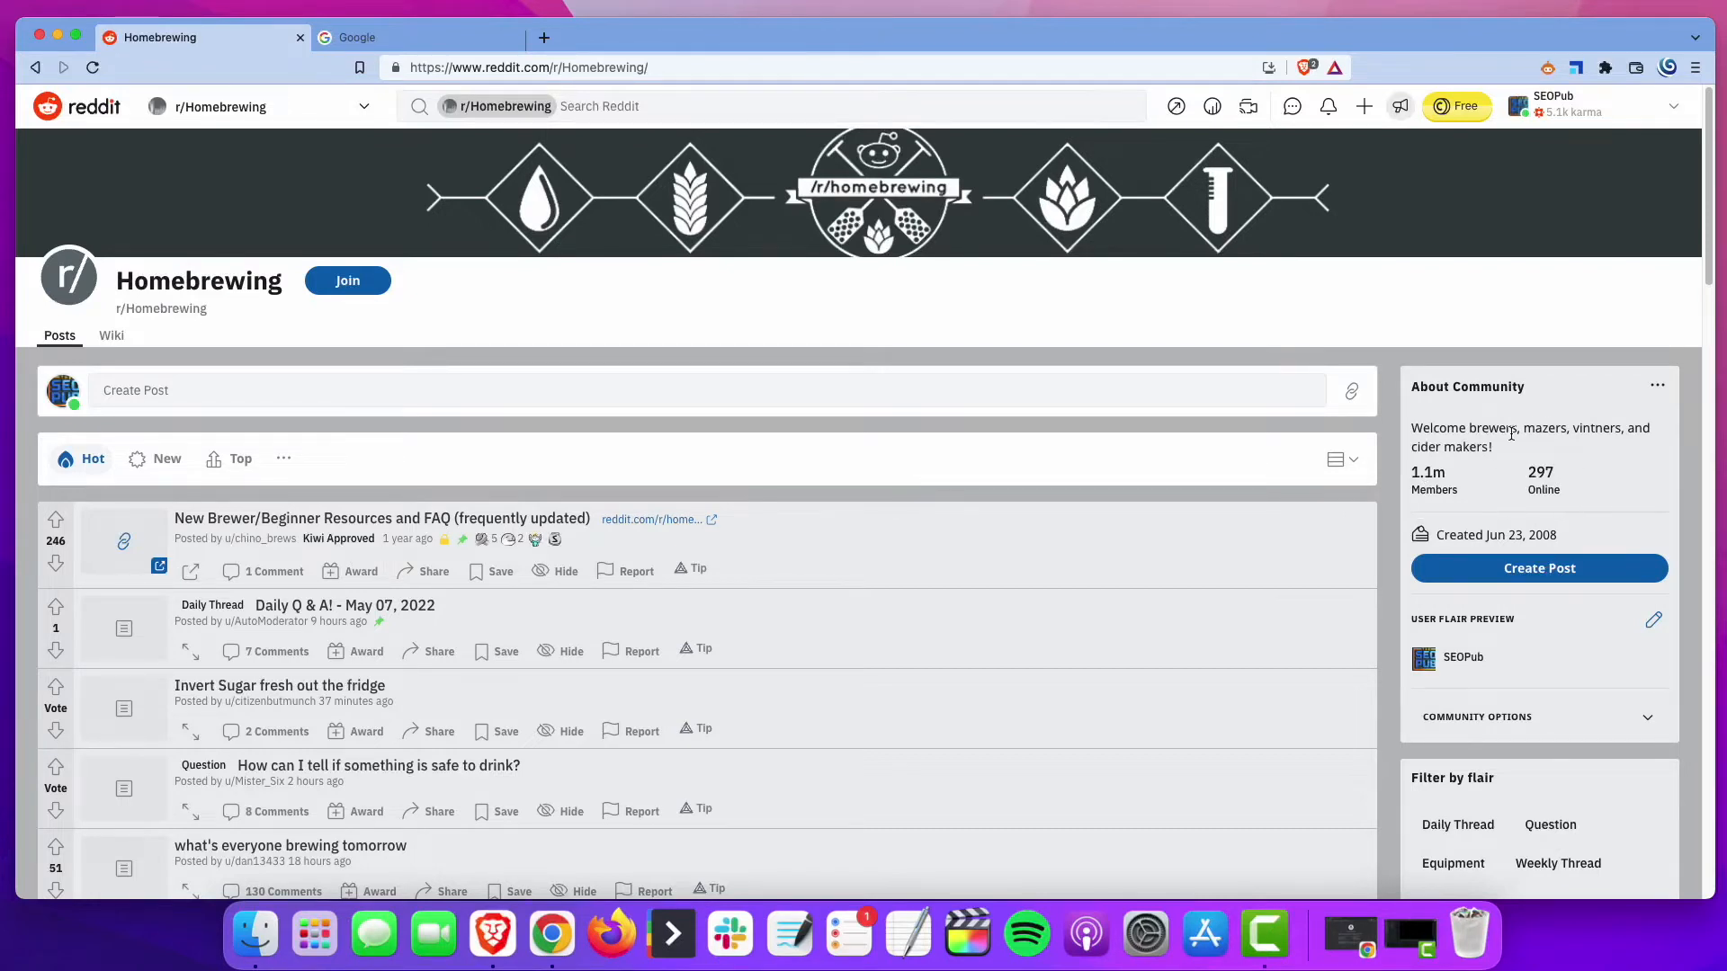
mouse_move(939, 512)
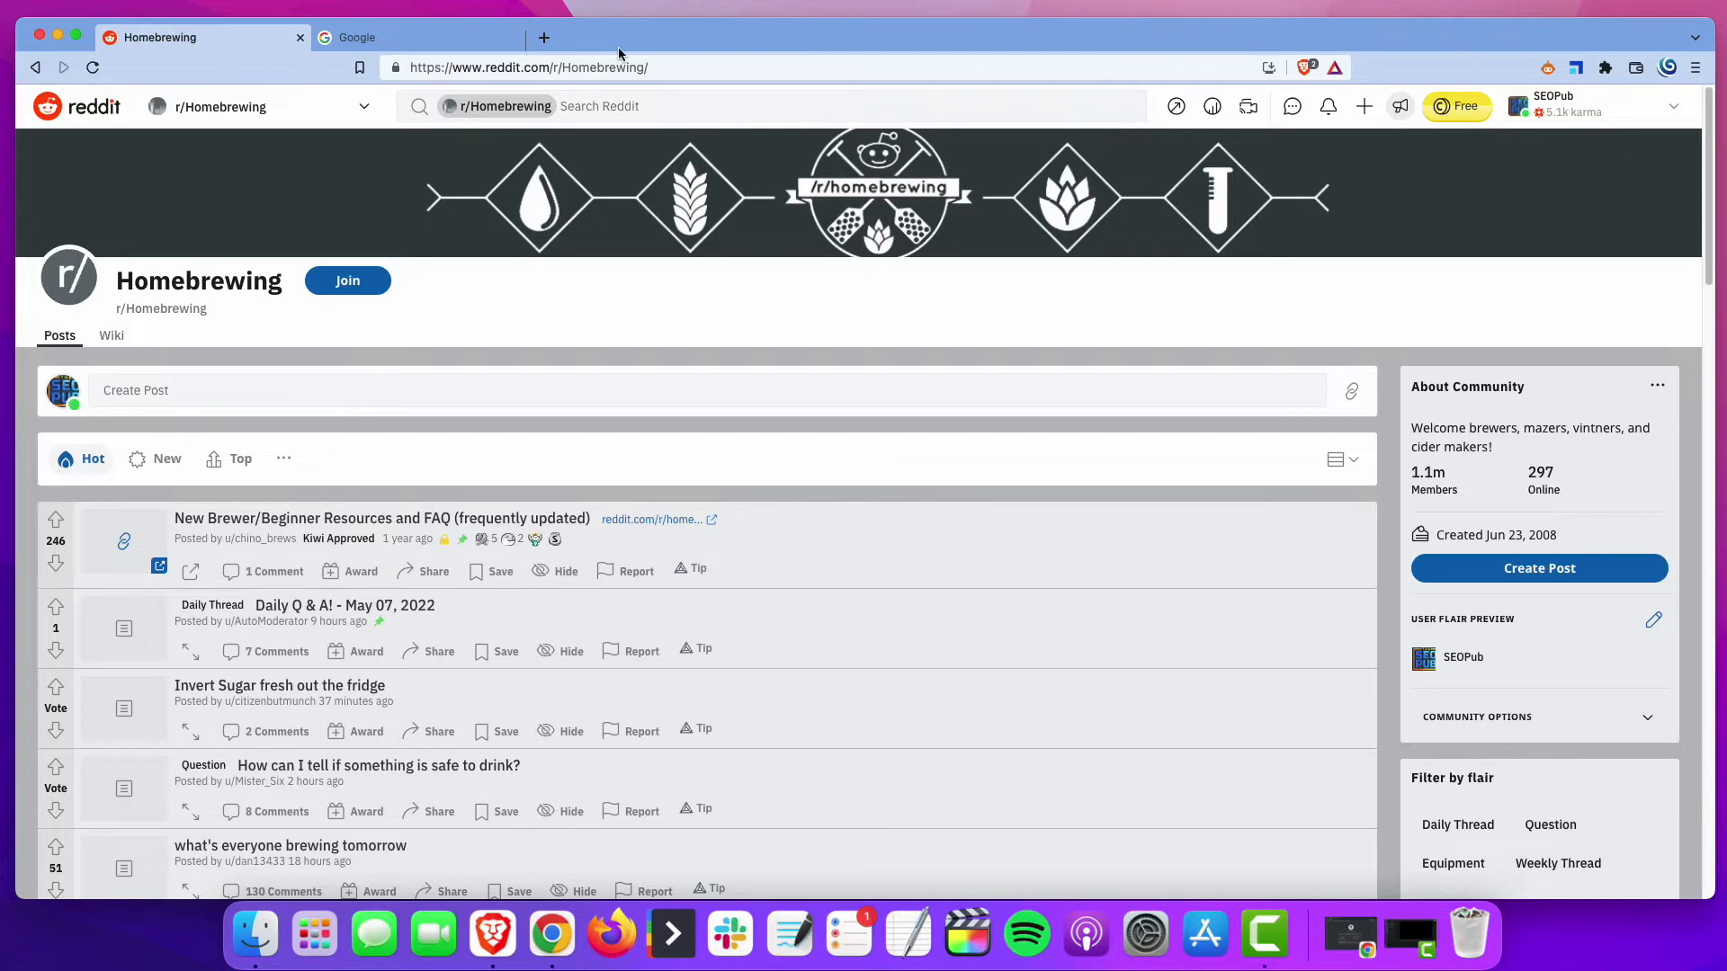
left_click(528, 67)
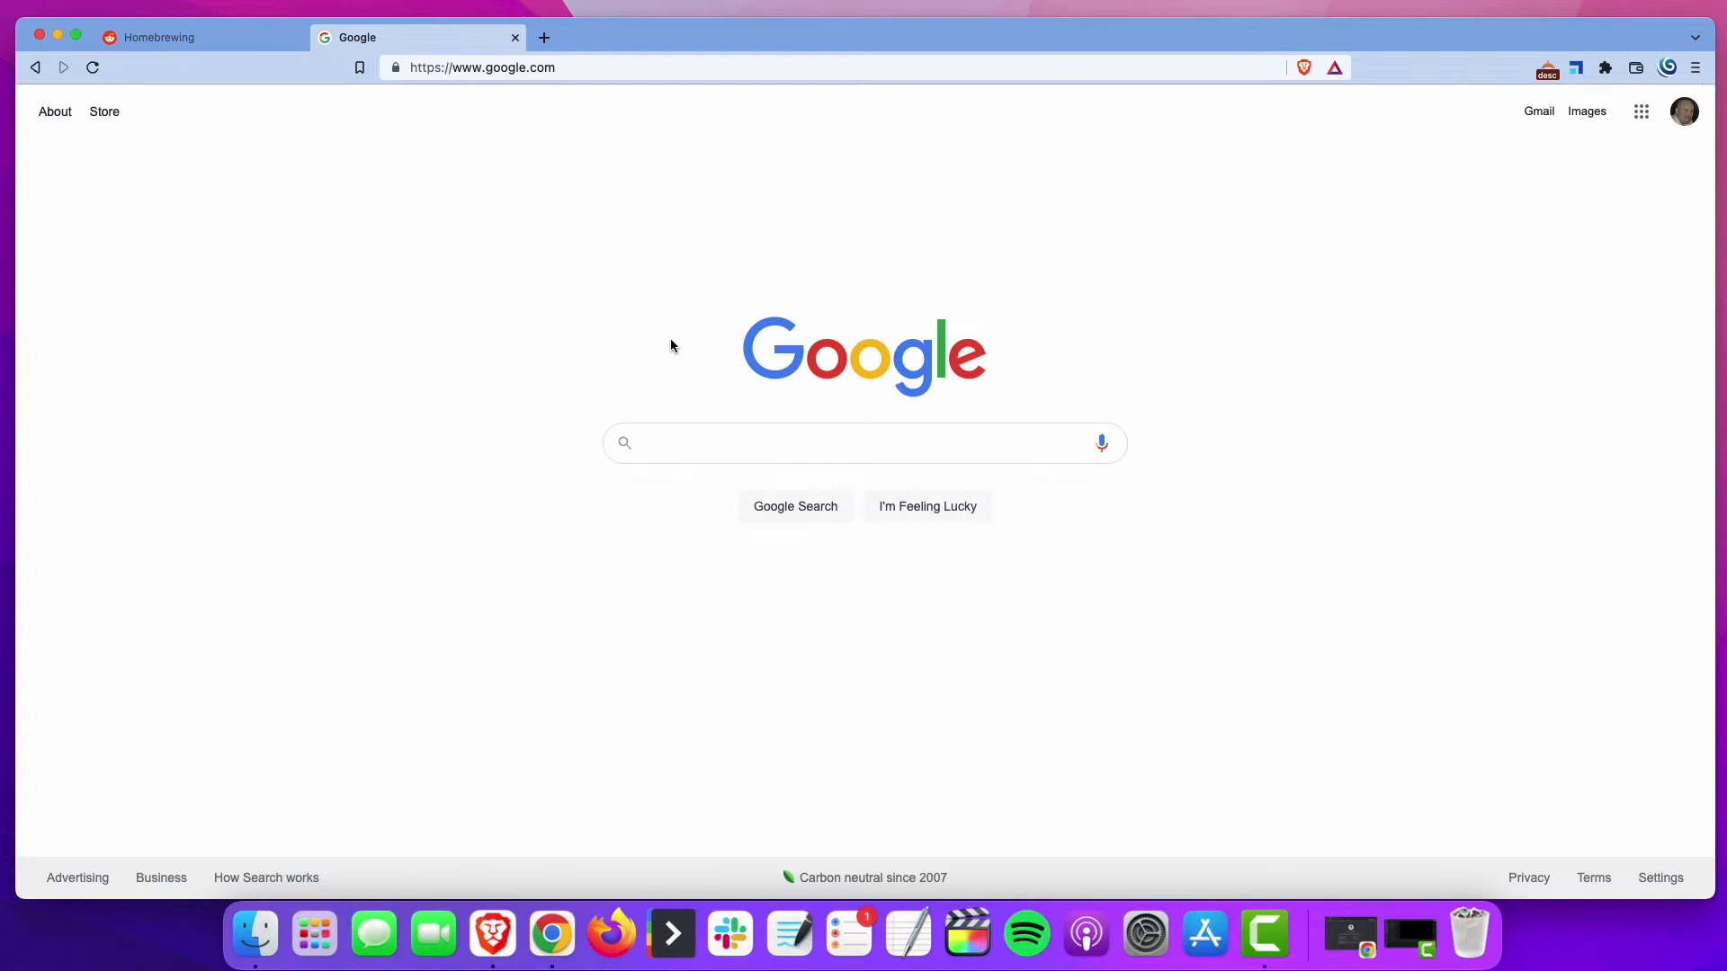
type("si")
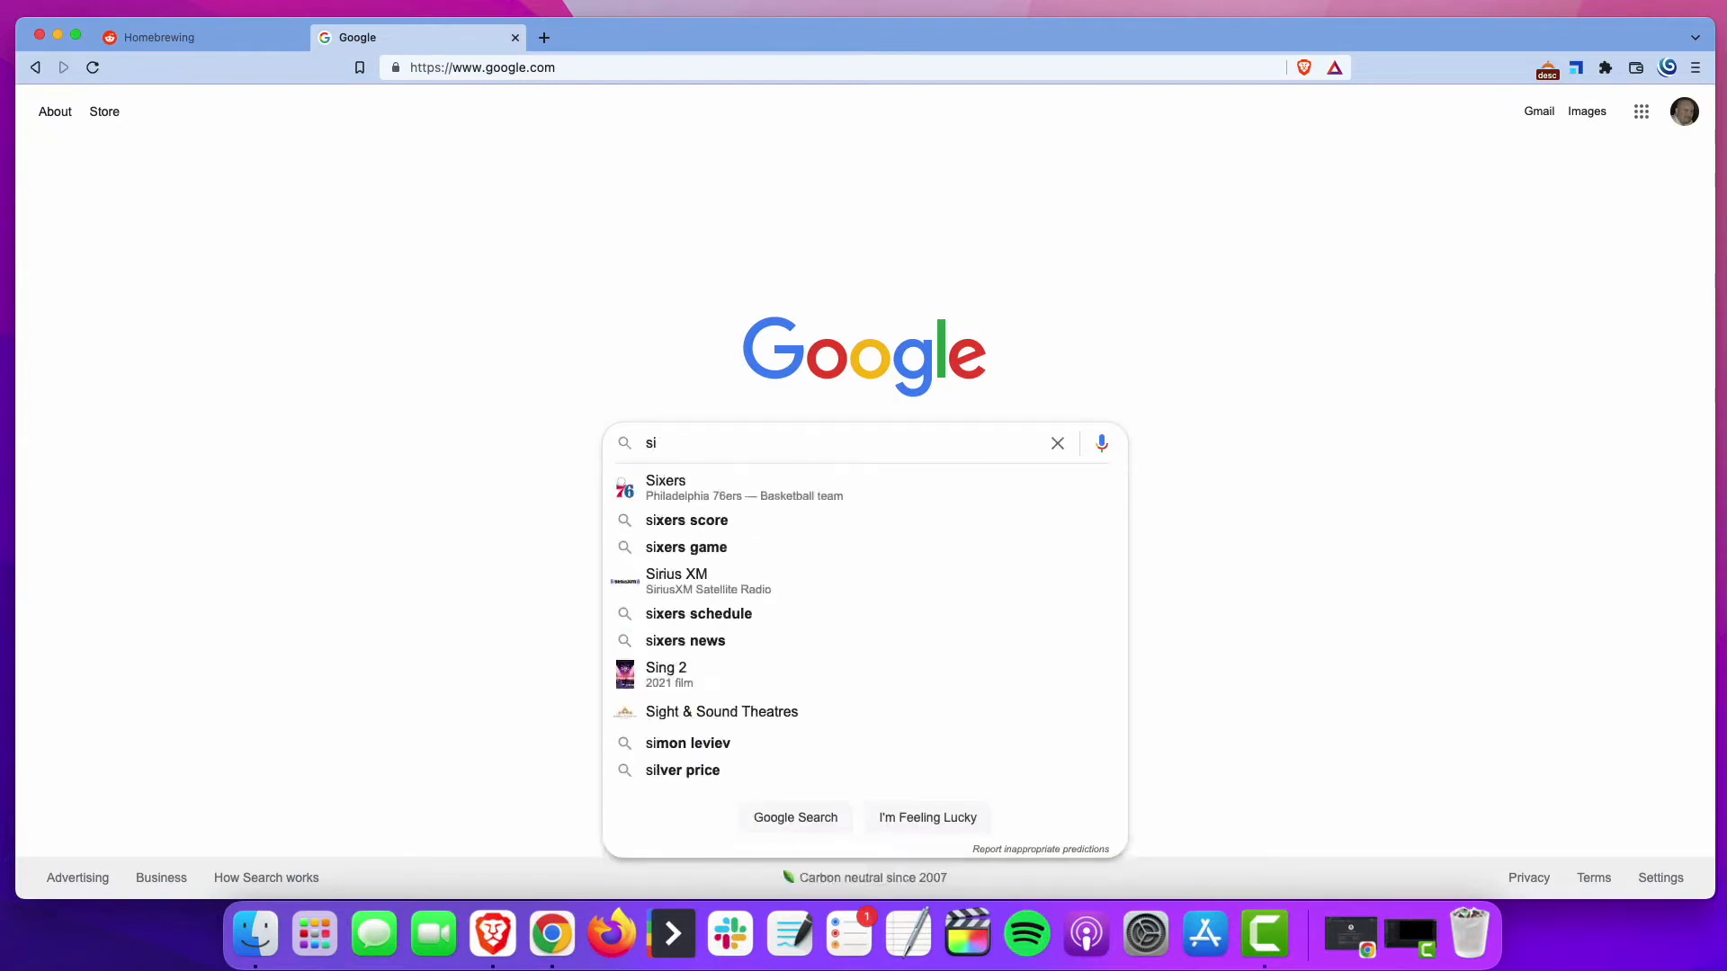
type("site:https://www.reddit.com/r/Homebrewing/")
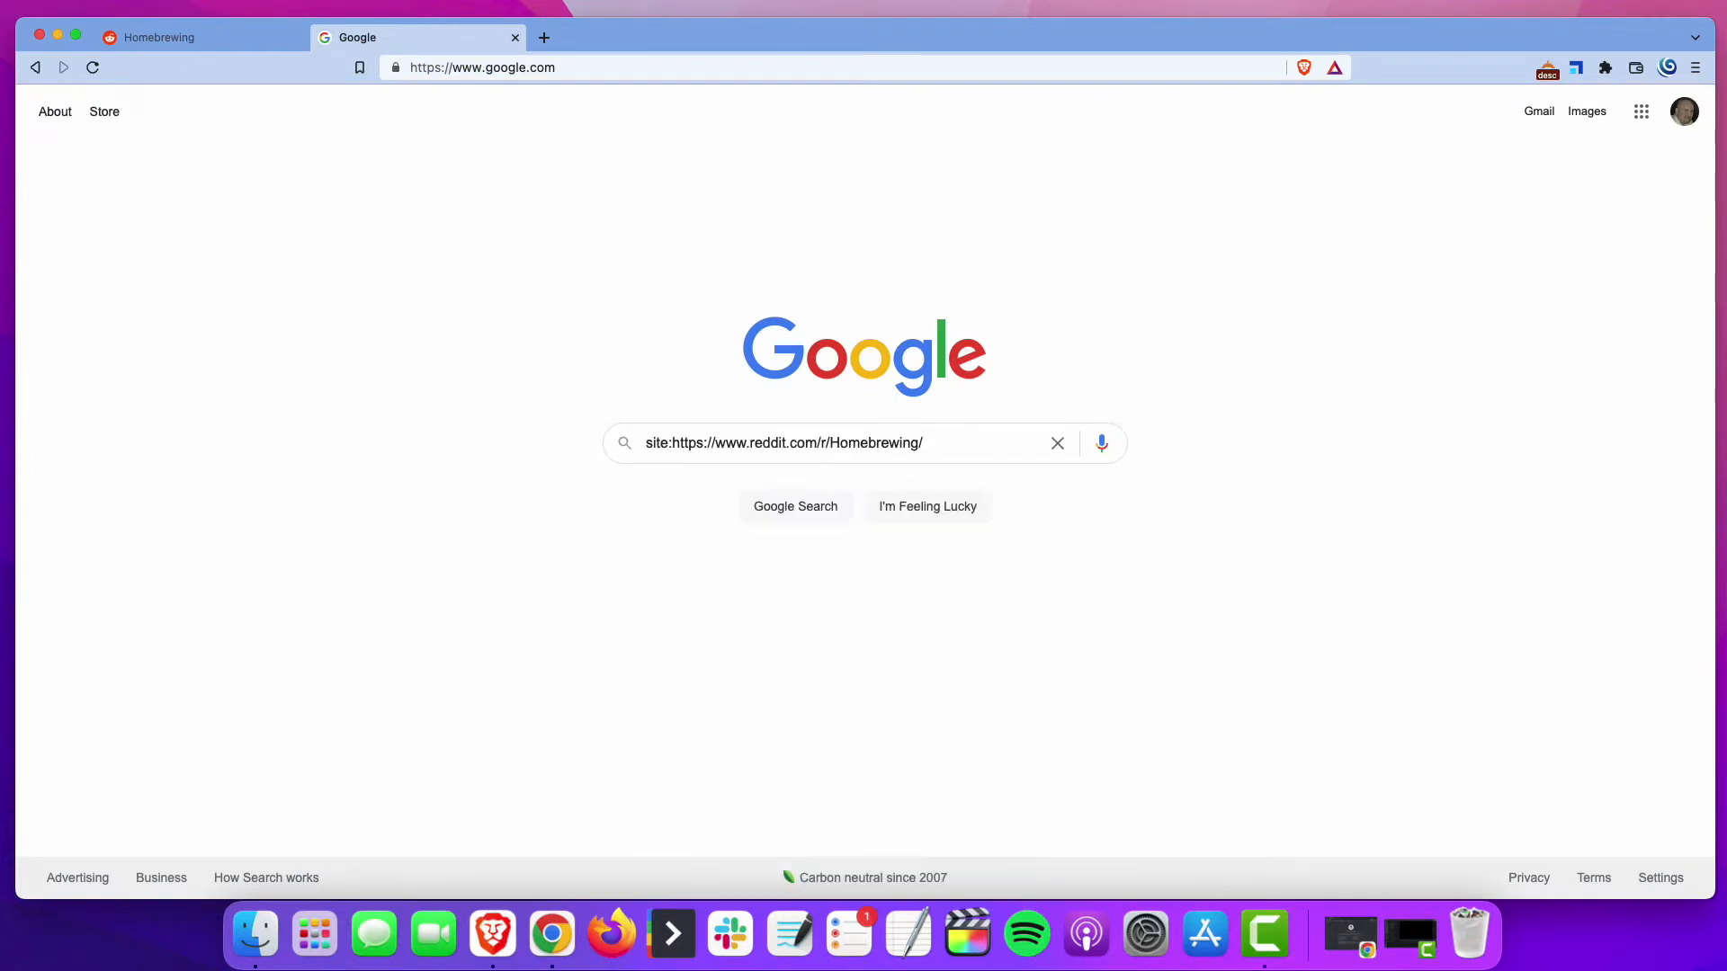
type("\"")
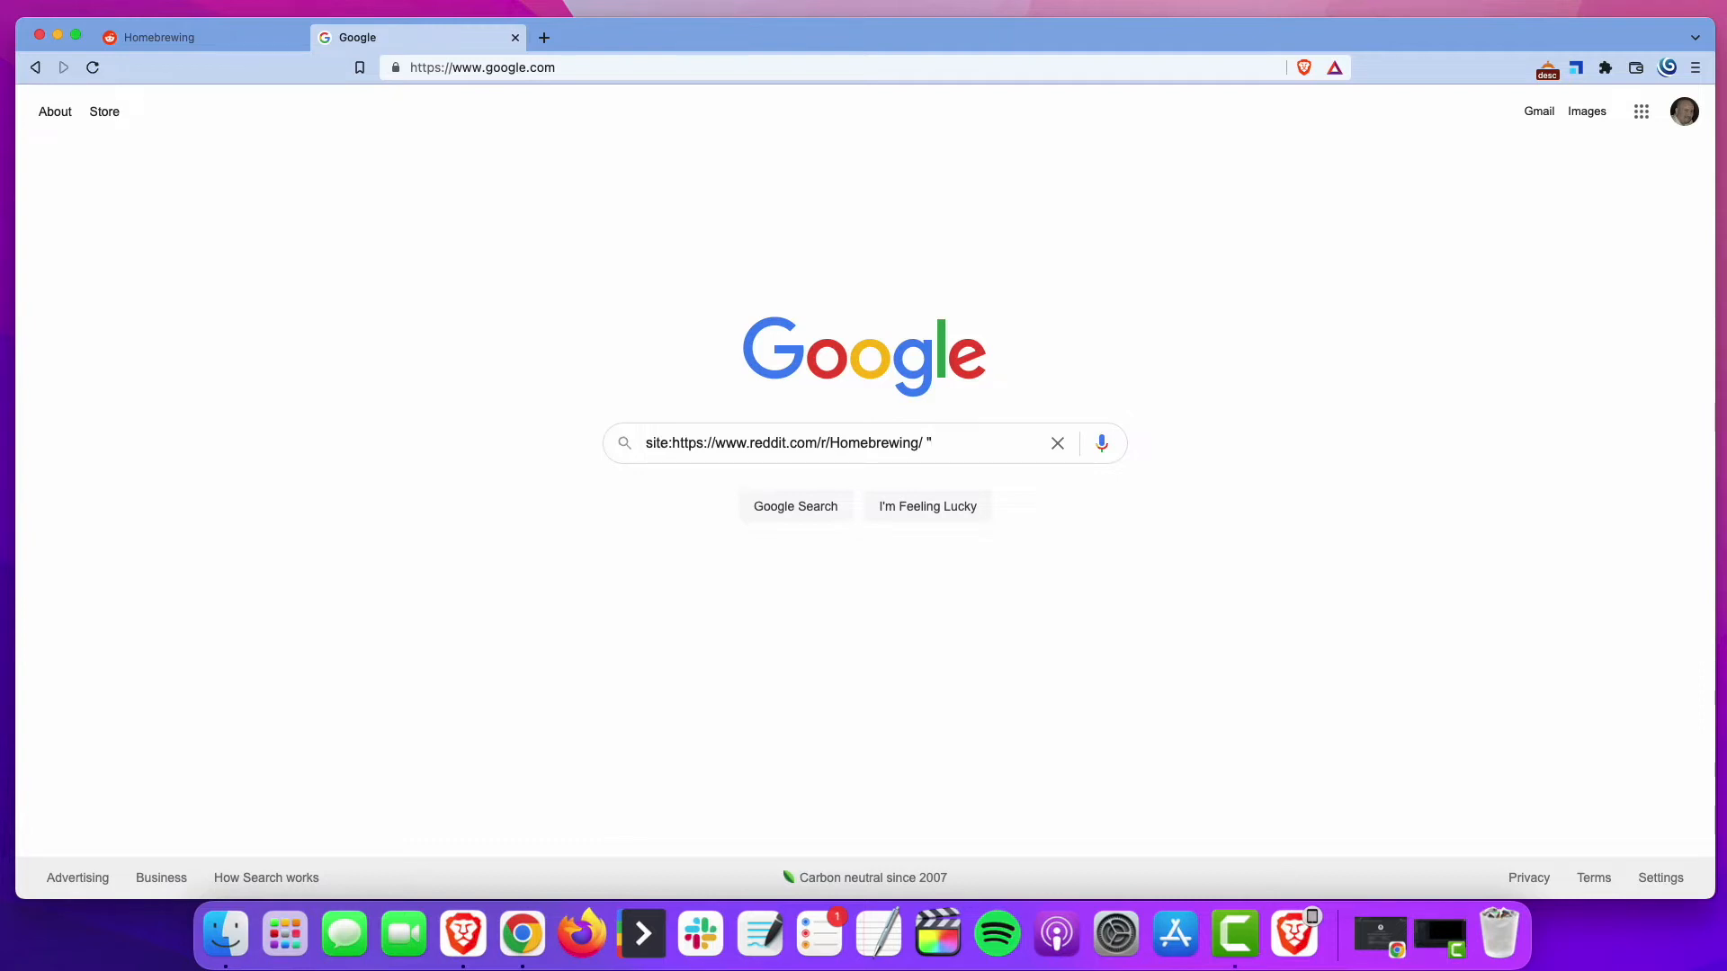
type("w")
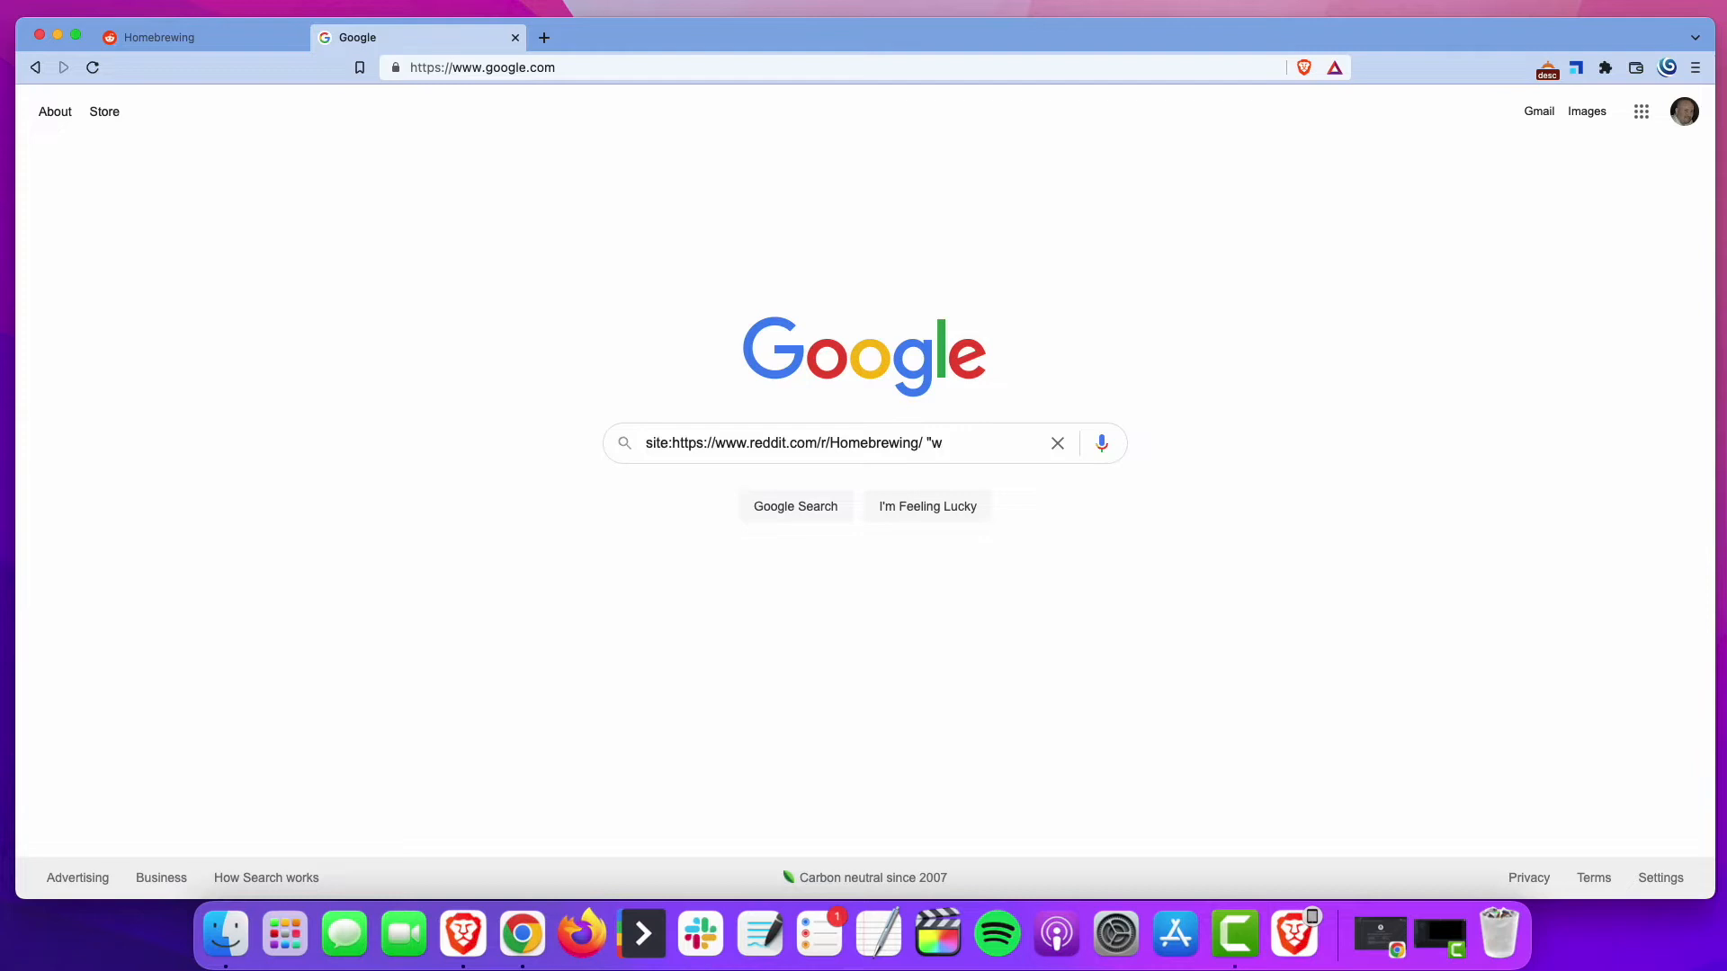
type("hat is")
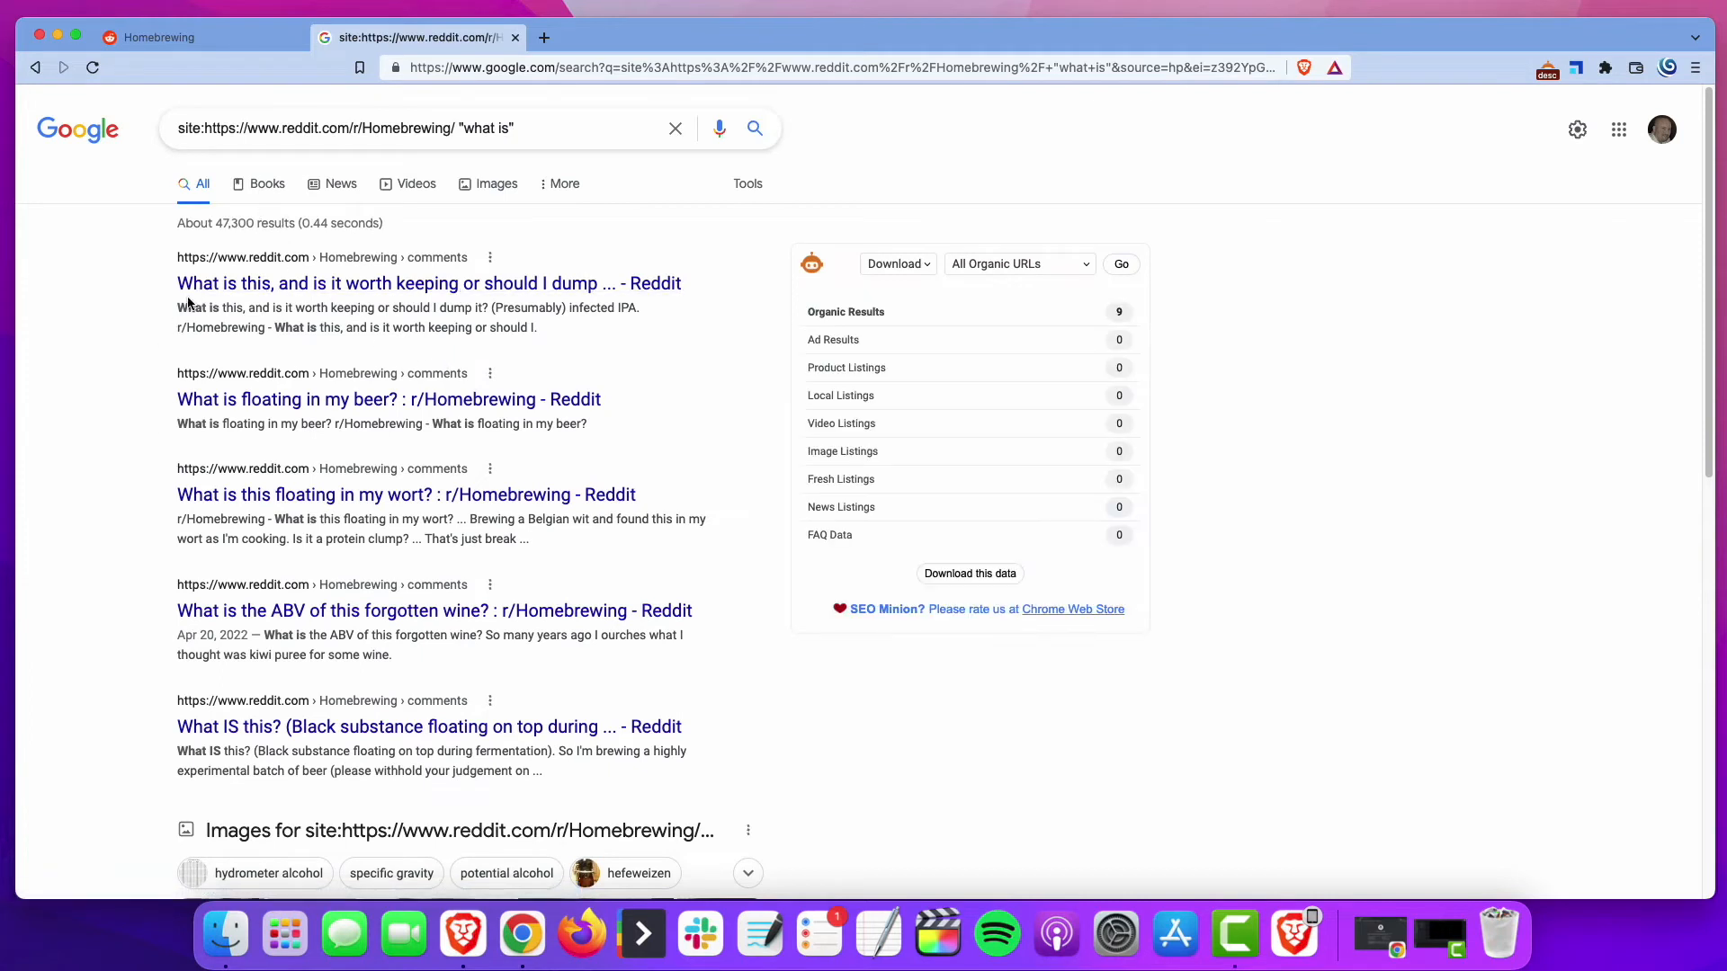
mouse_move(334, 473)
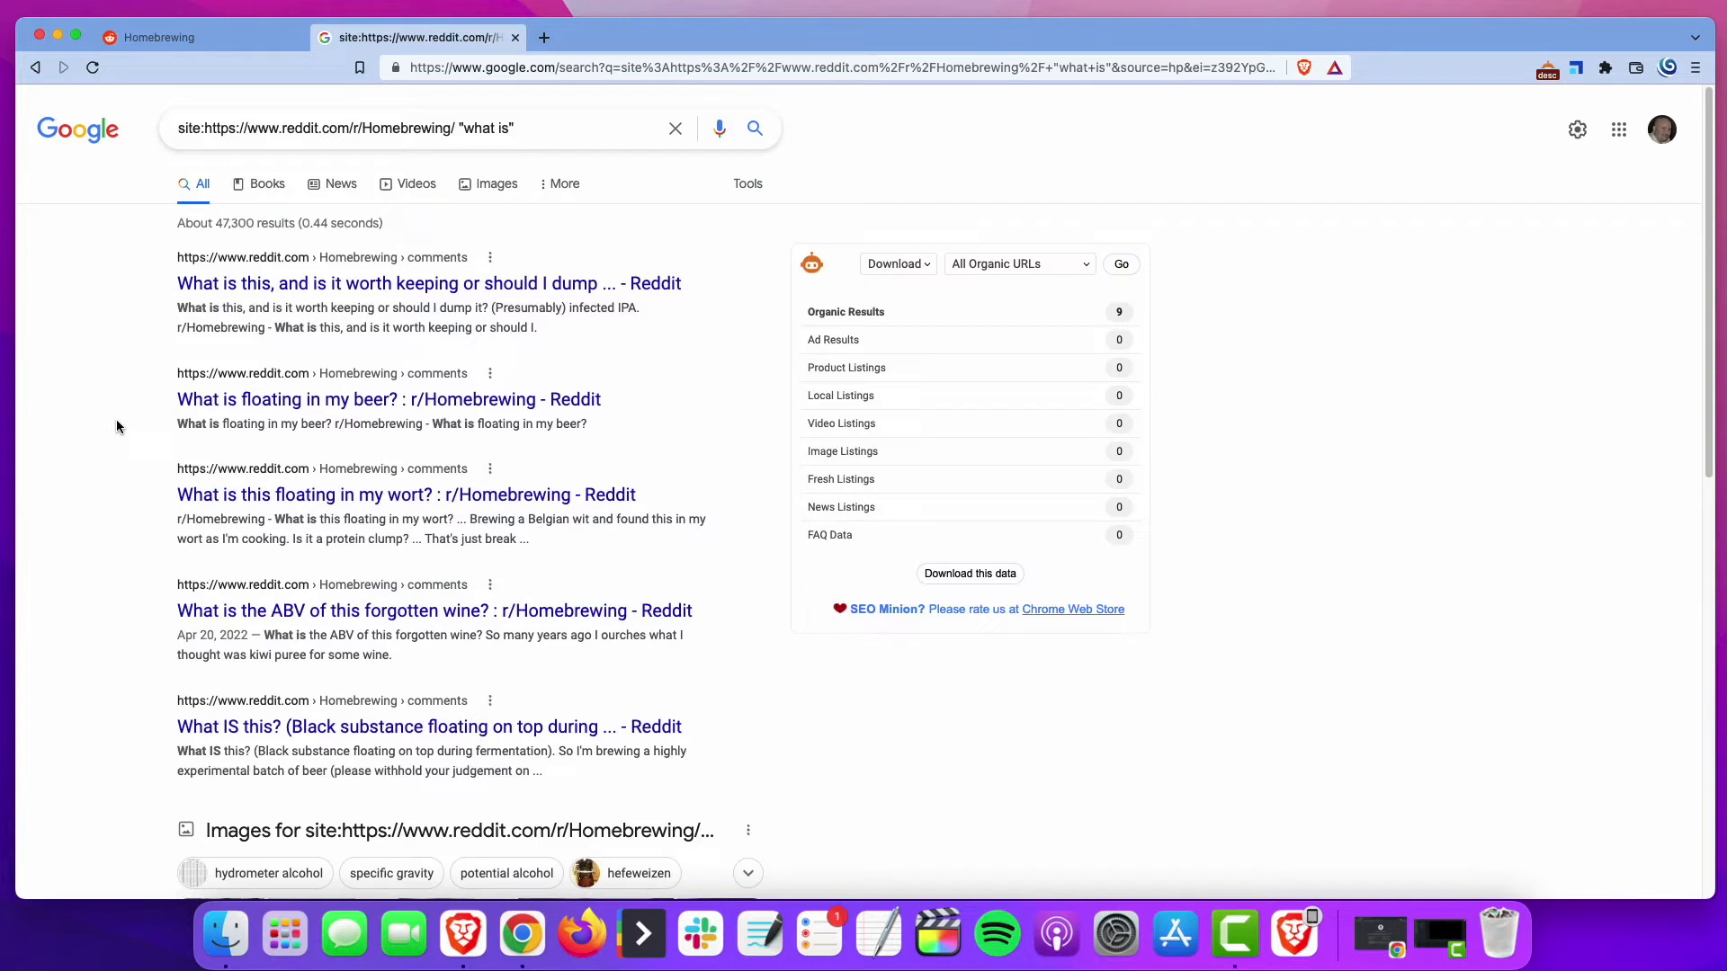
Replace "what is" with "how do i" in the site: query and run it
left_click(473, 127)
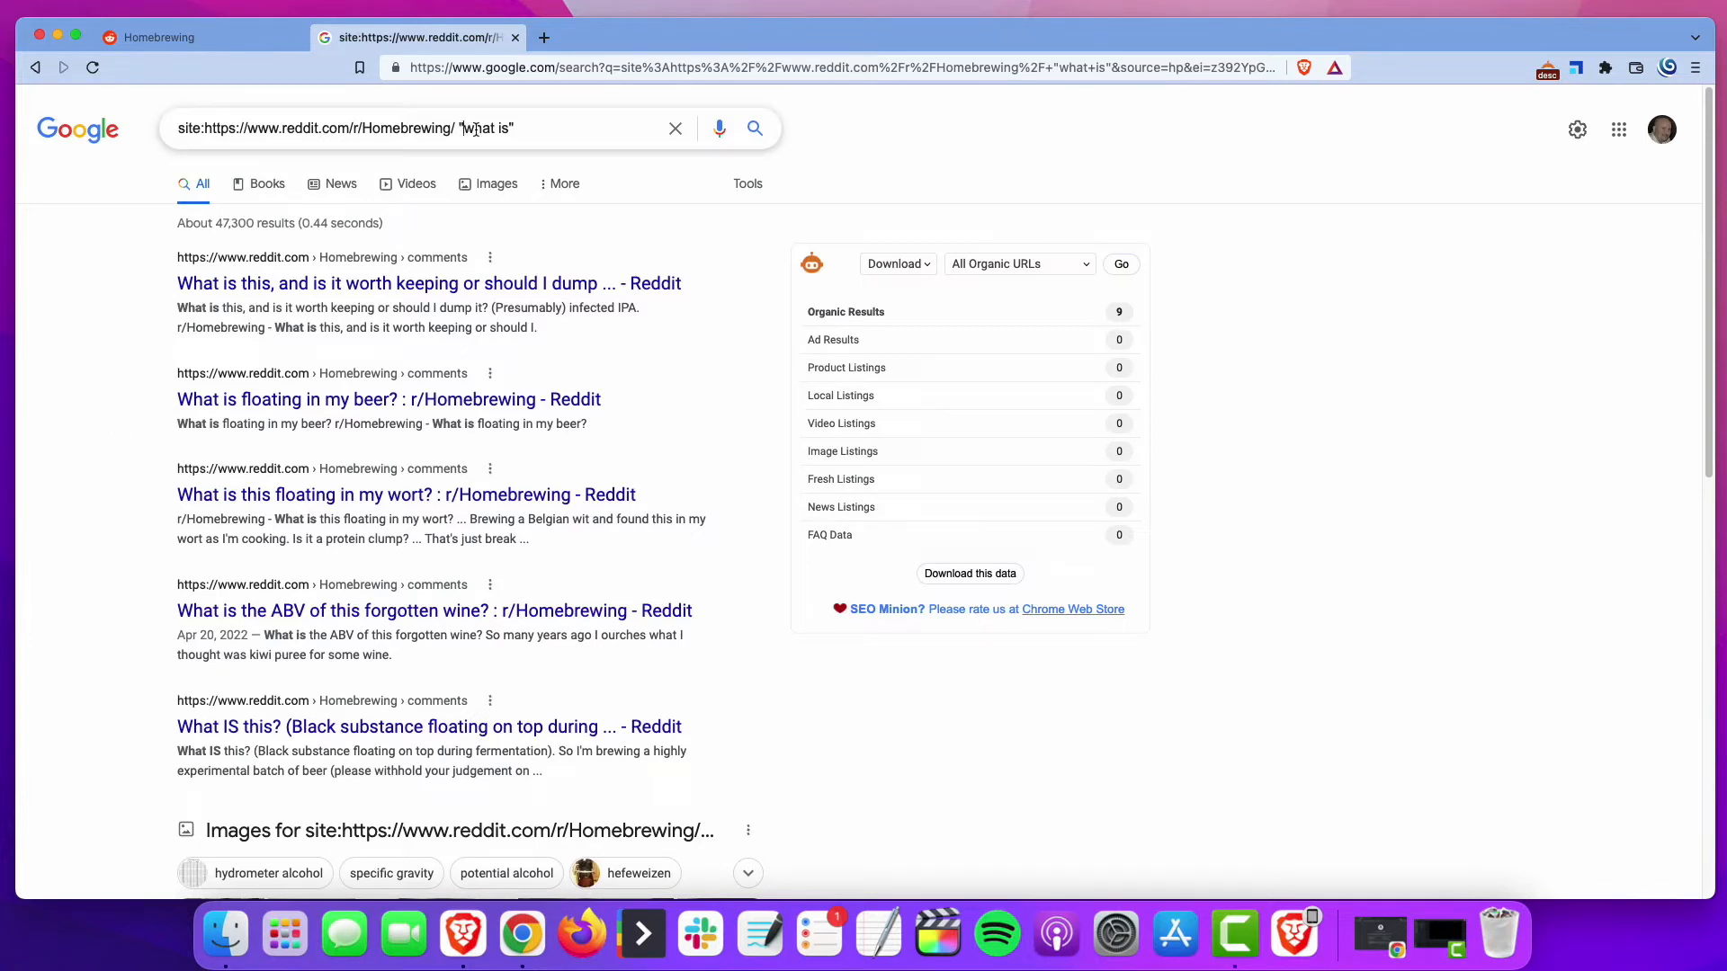
double_click(490, 128)
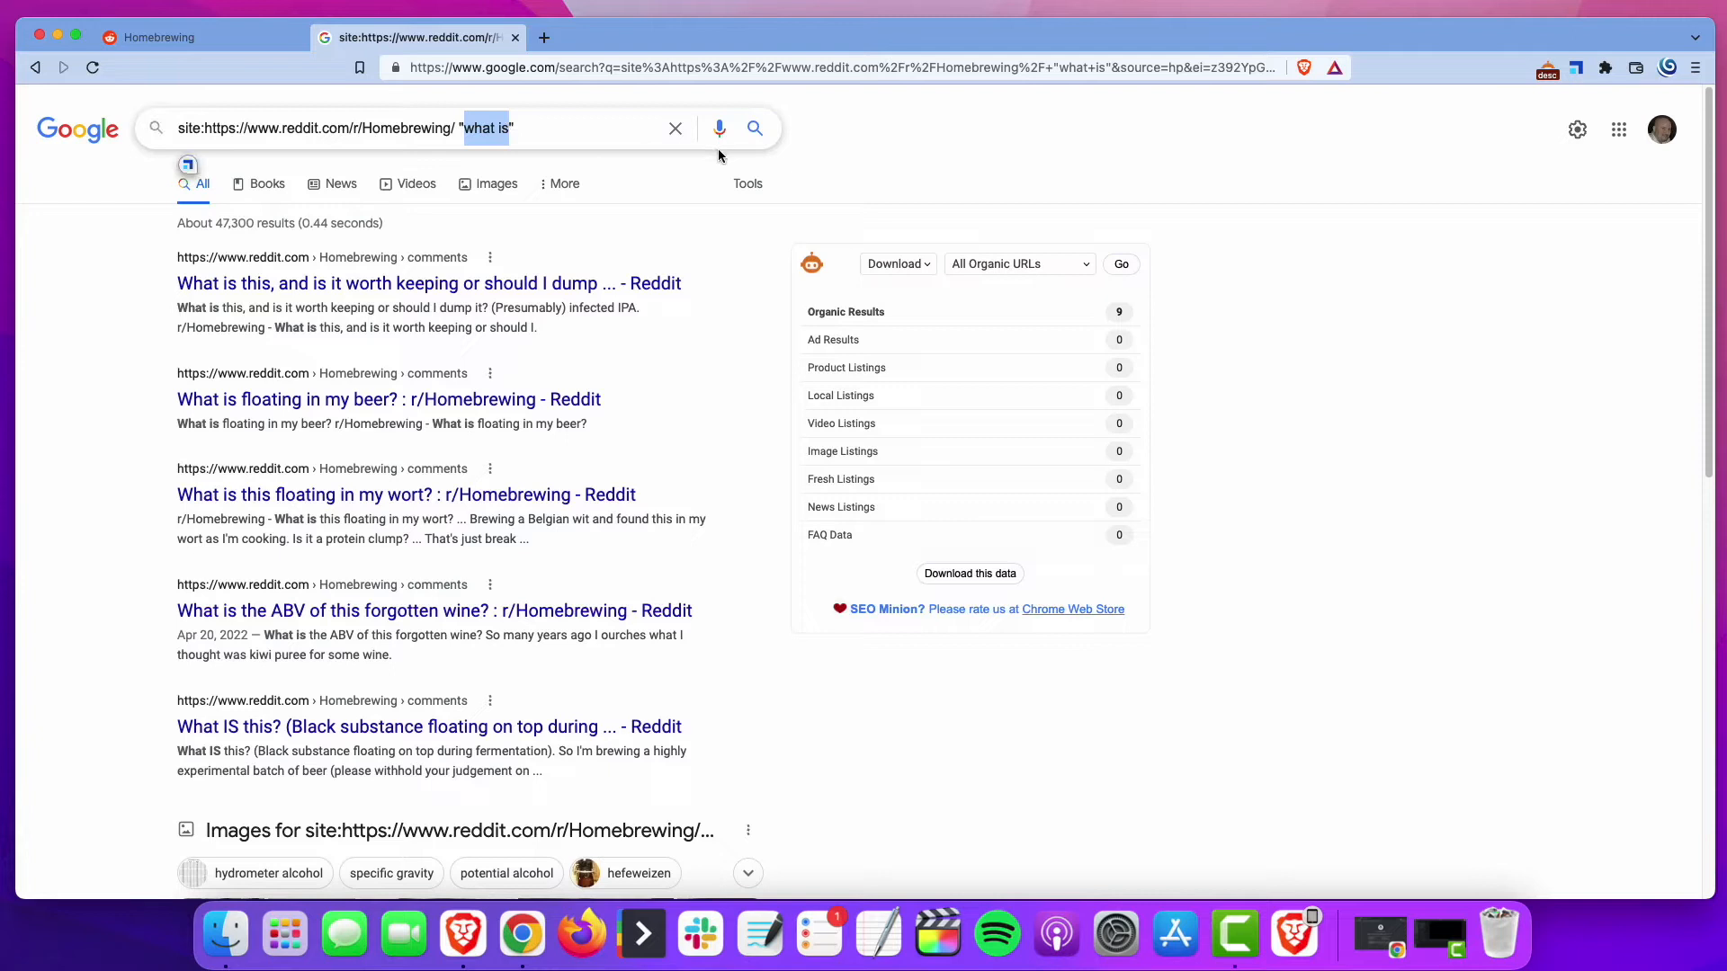
type("How")
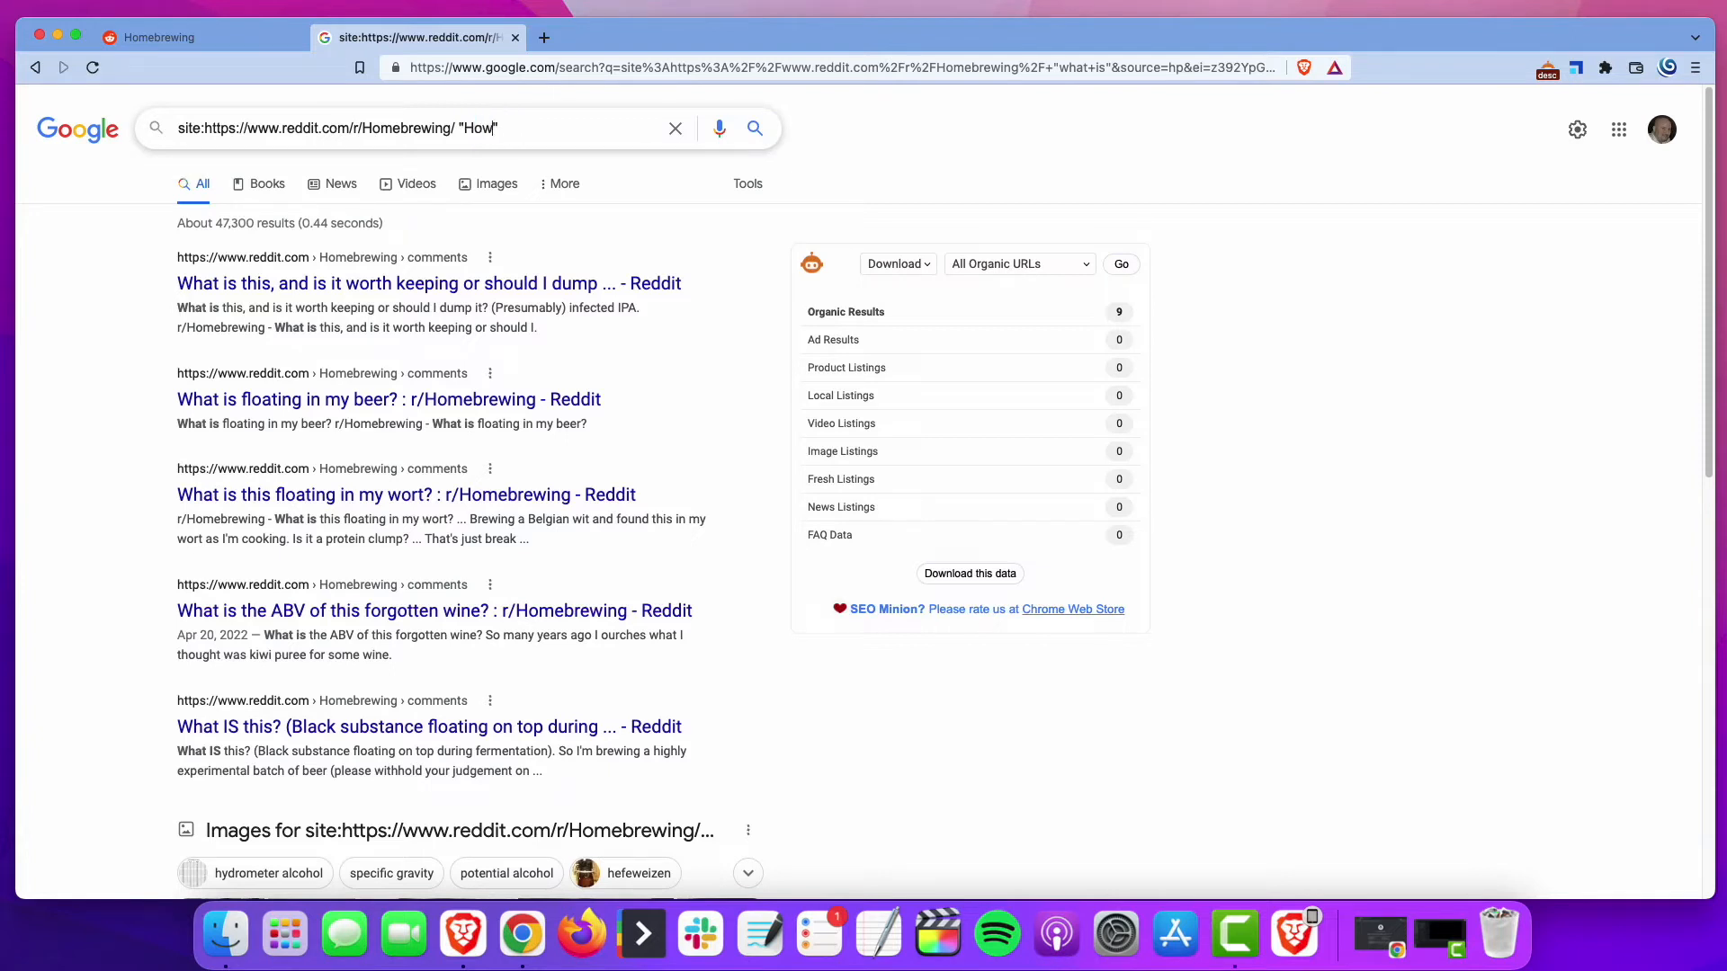
type("how do i")
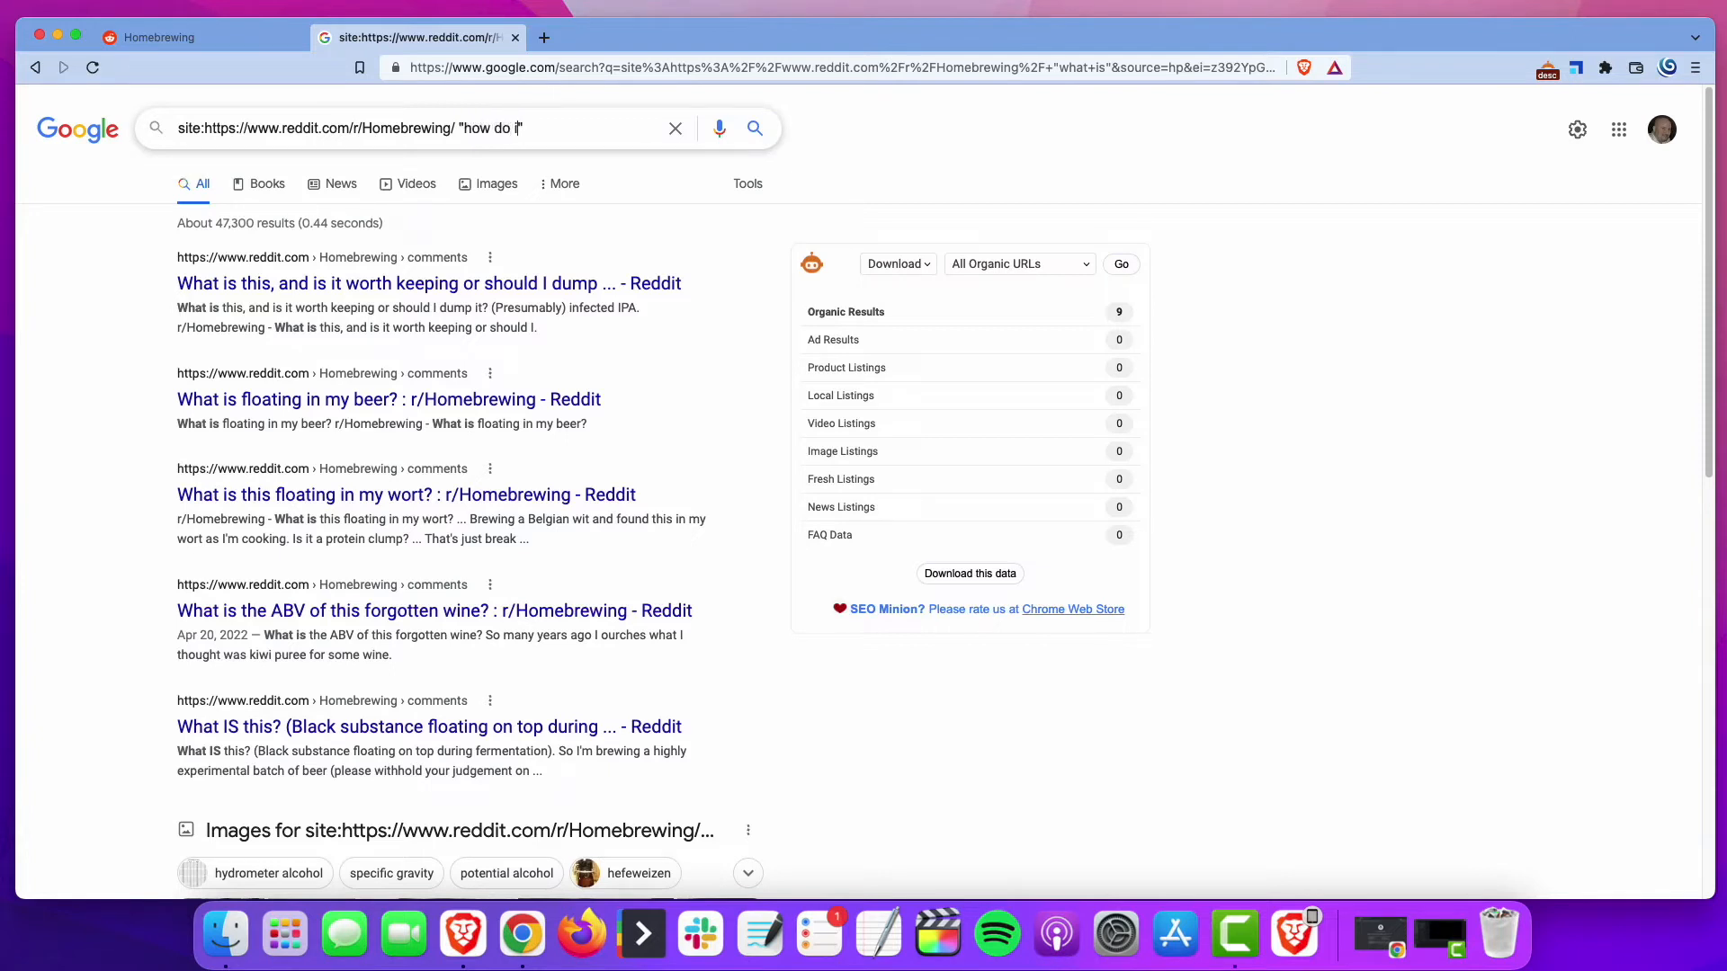
key("Return")
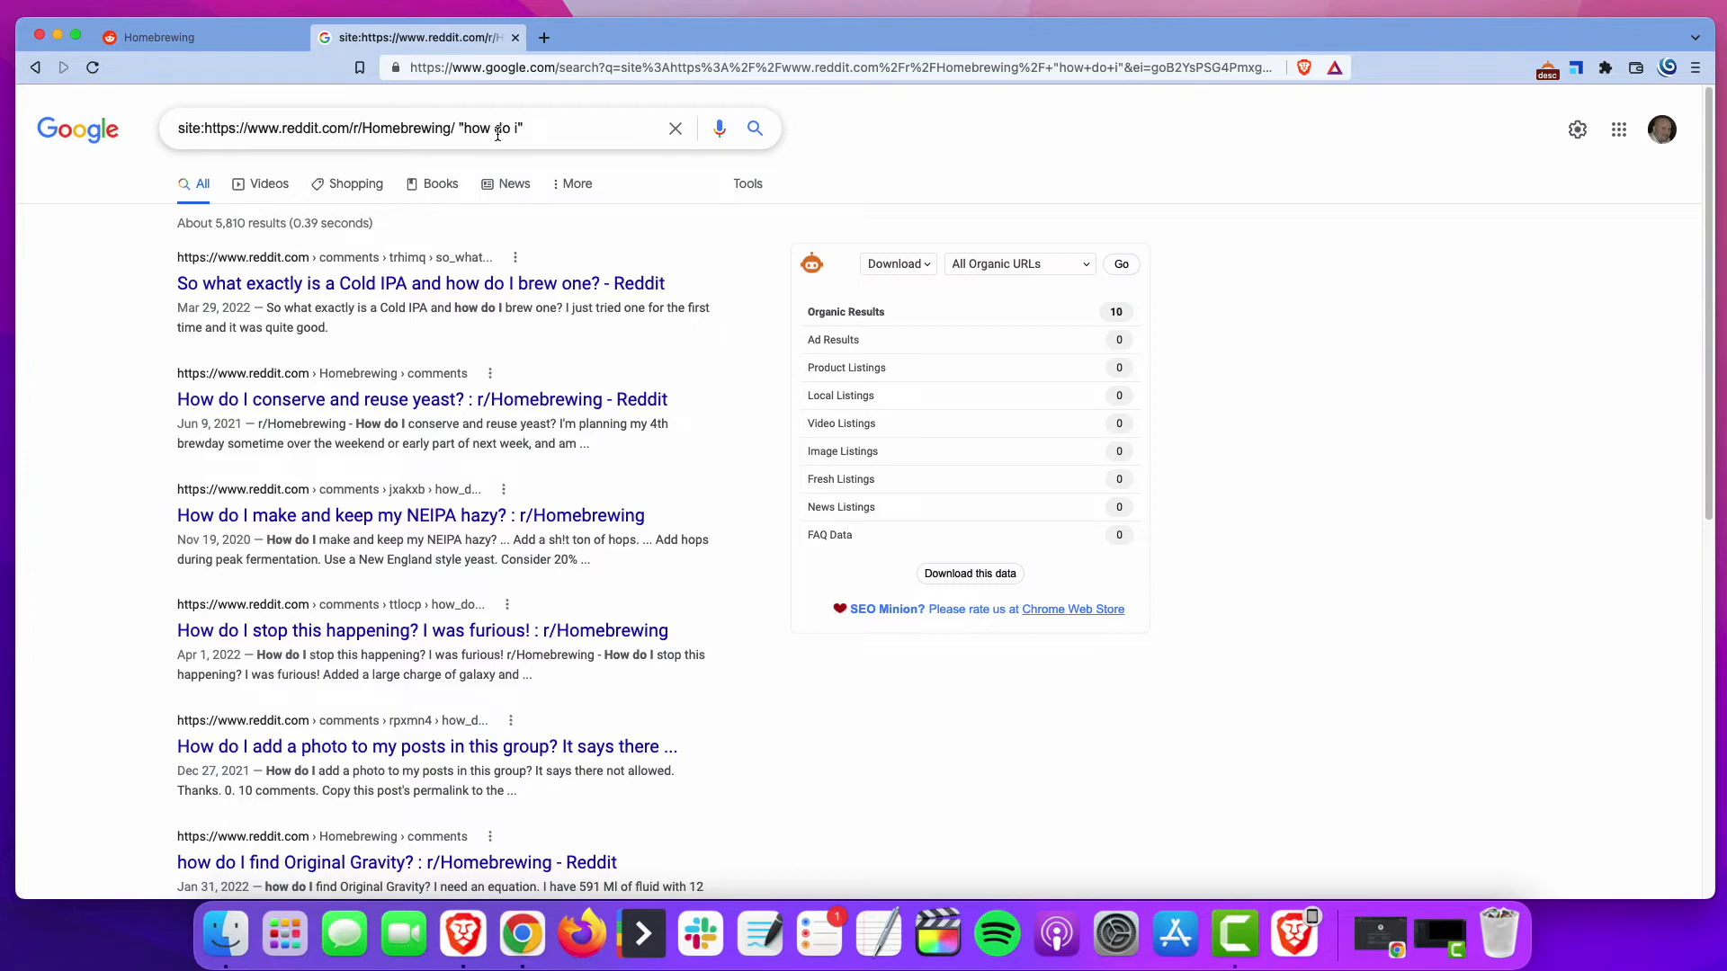
After reviewing the how do i threads, return to the r/Homebrewing Reddit tab
left_click(597, 129)
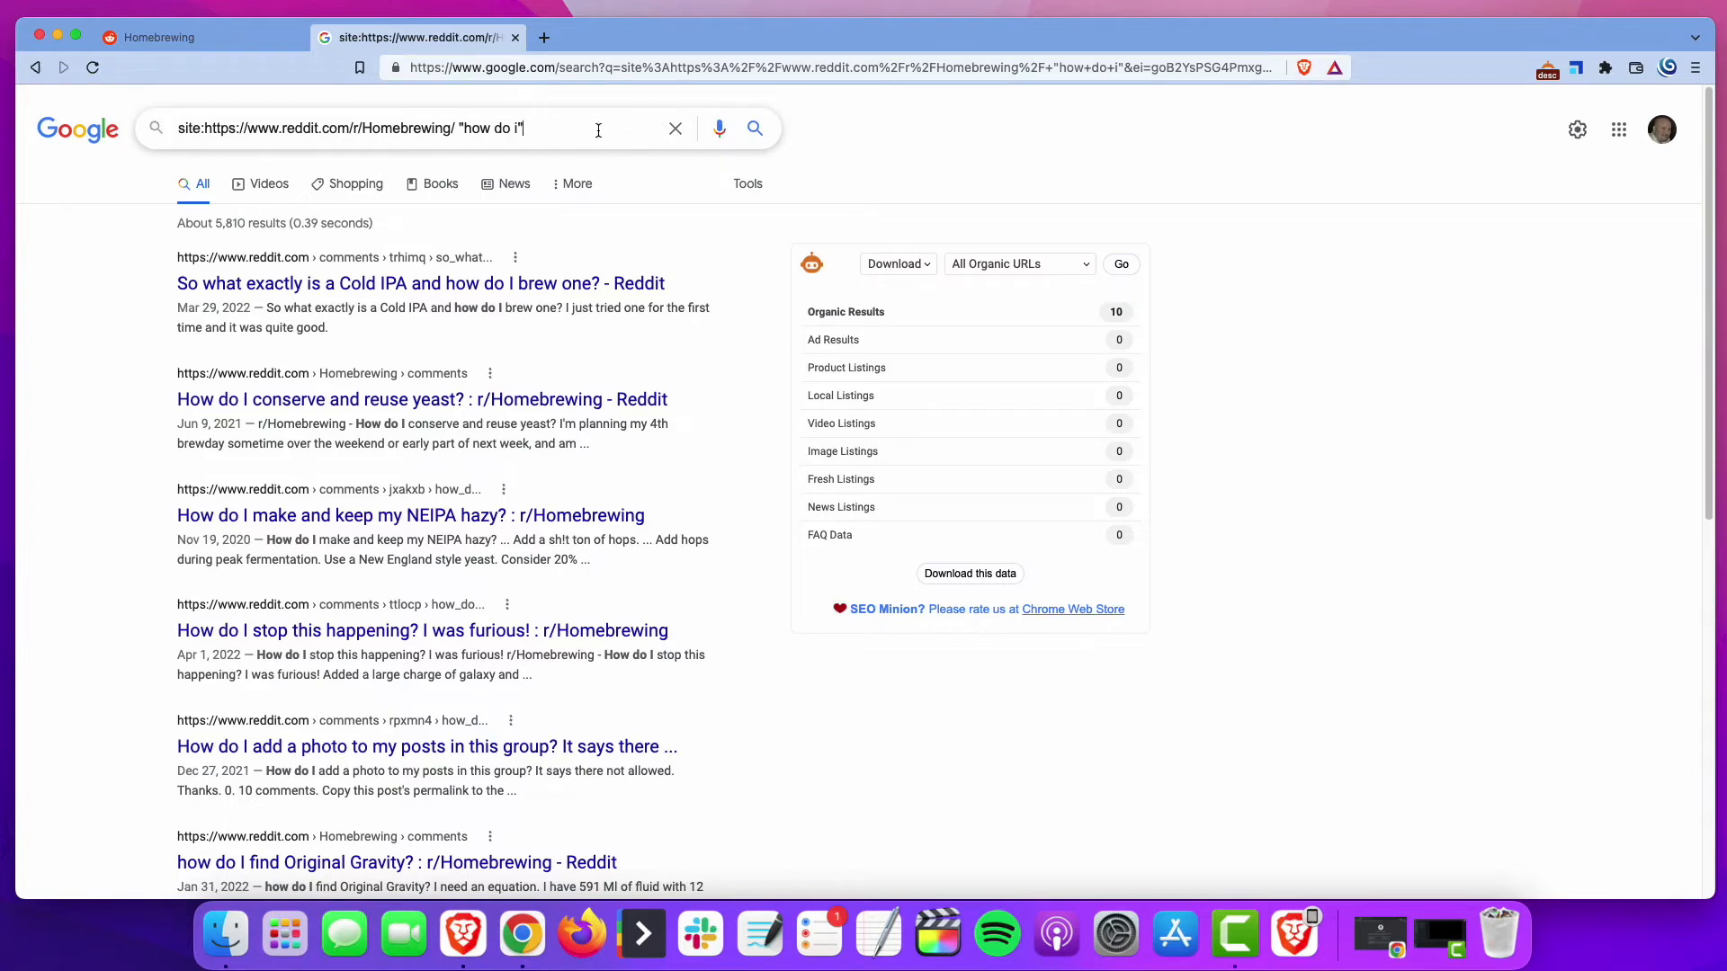
mouse_move(439, 282)
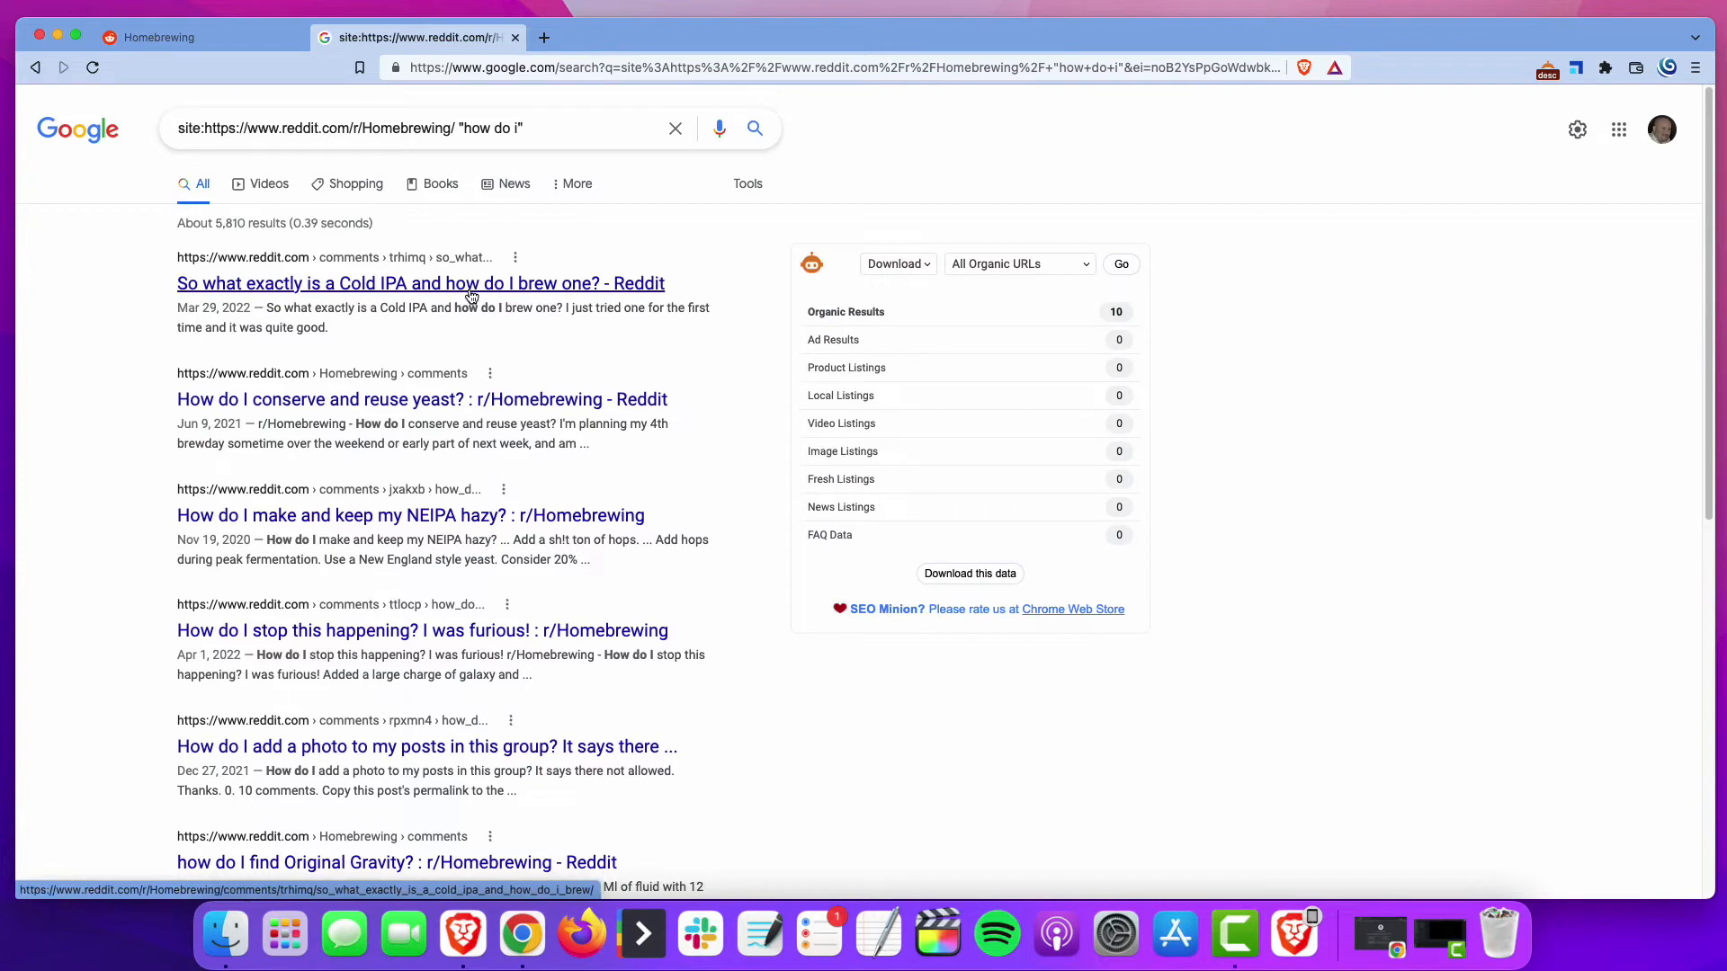
mouse_move(444, 183)
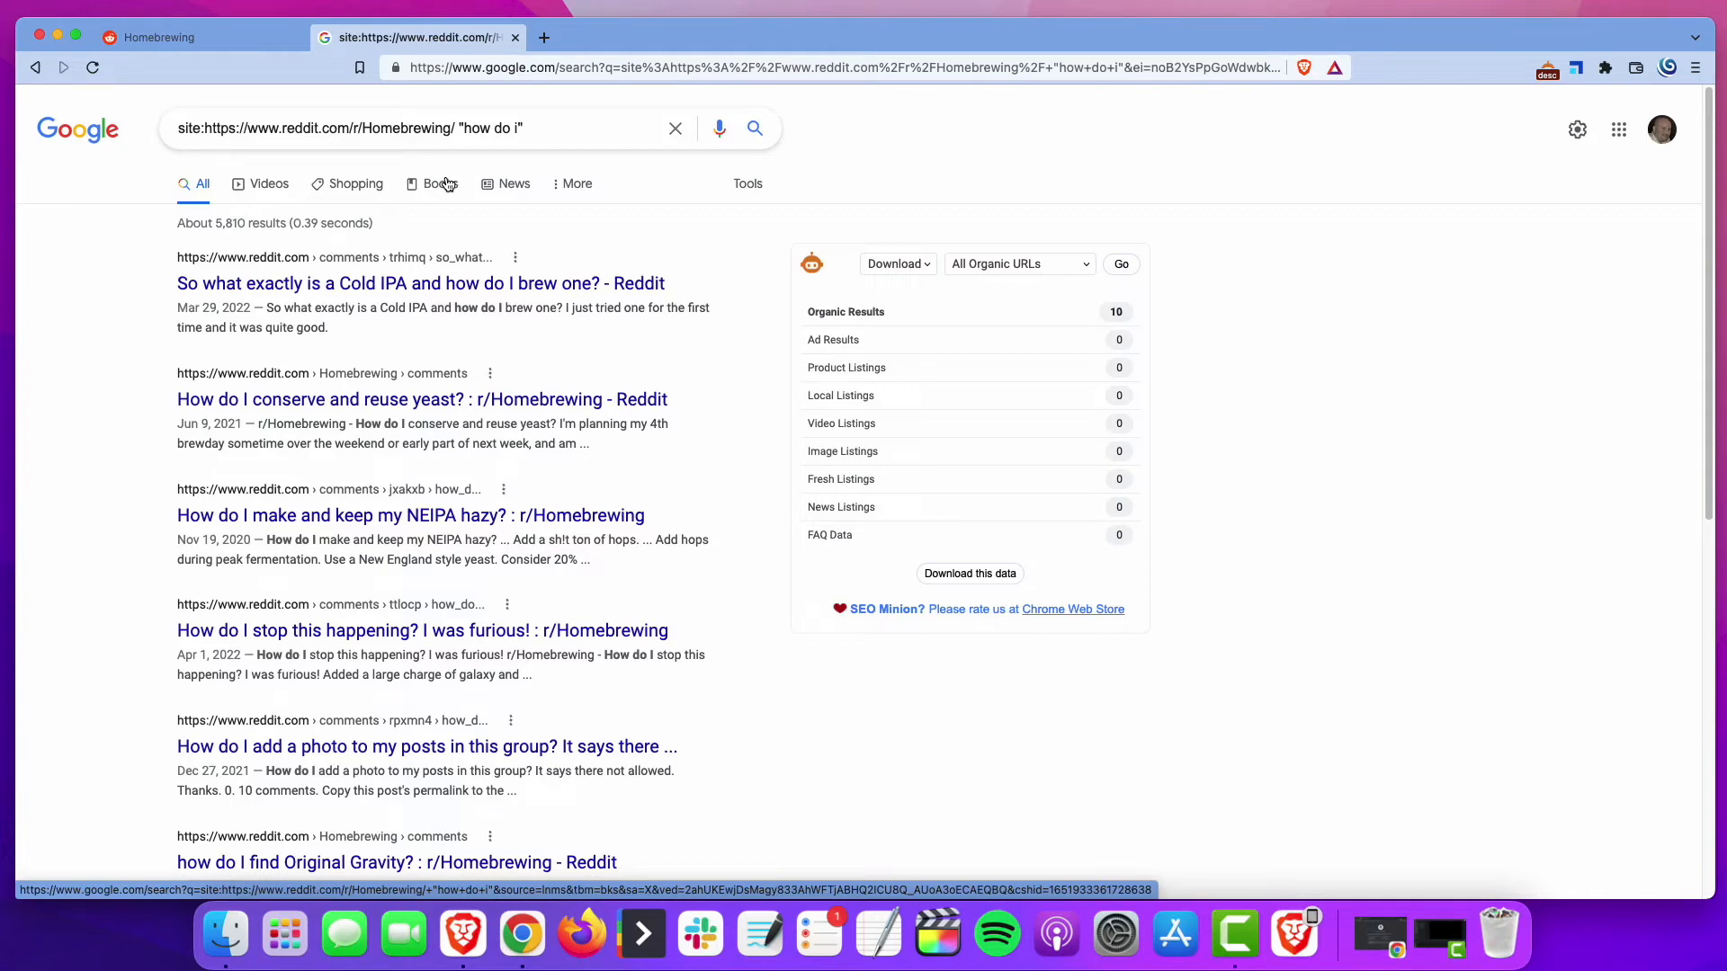
left_click(160, 36)
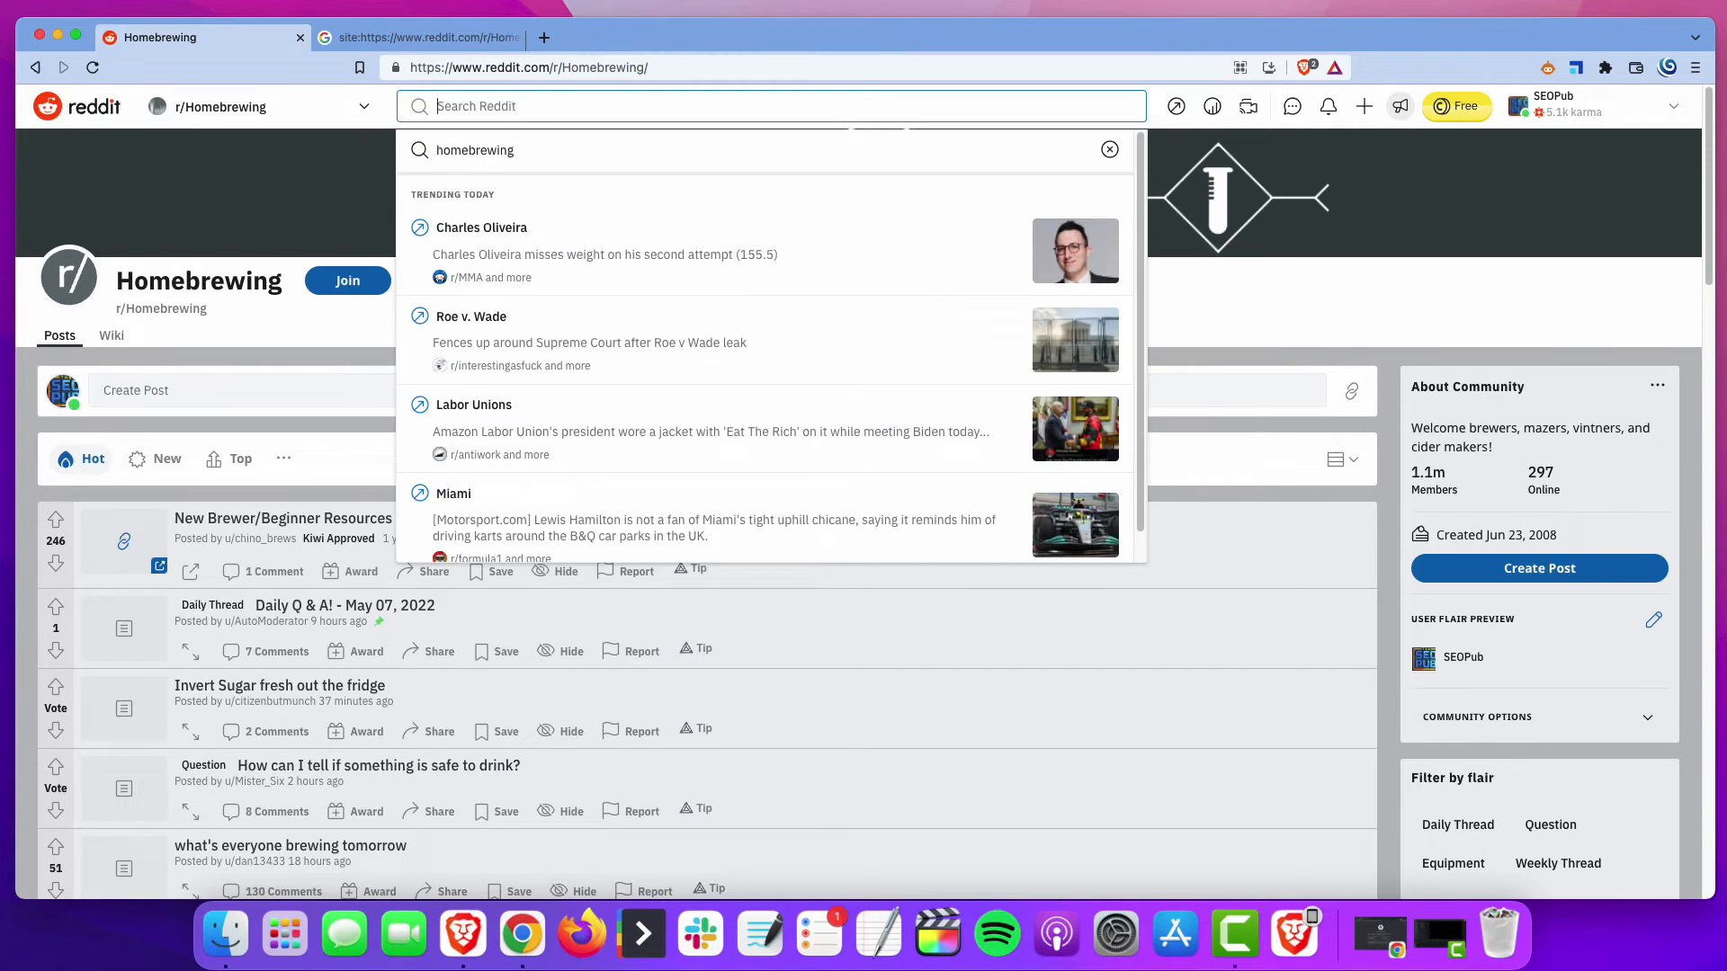
Search Reddit for "how to brew beer" and show matching communities
type("how to bre")
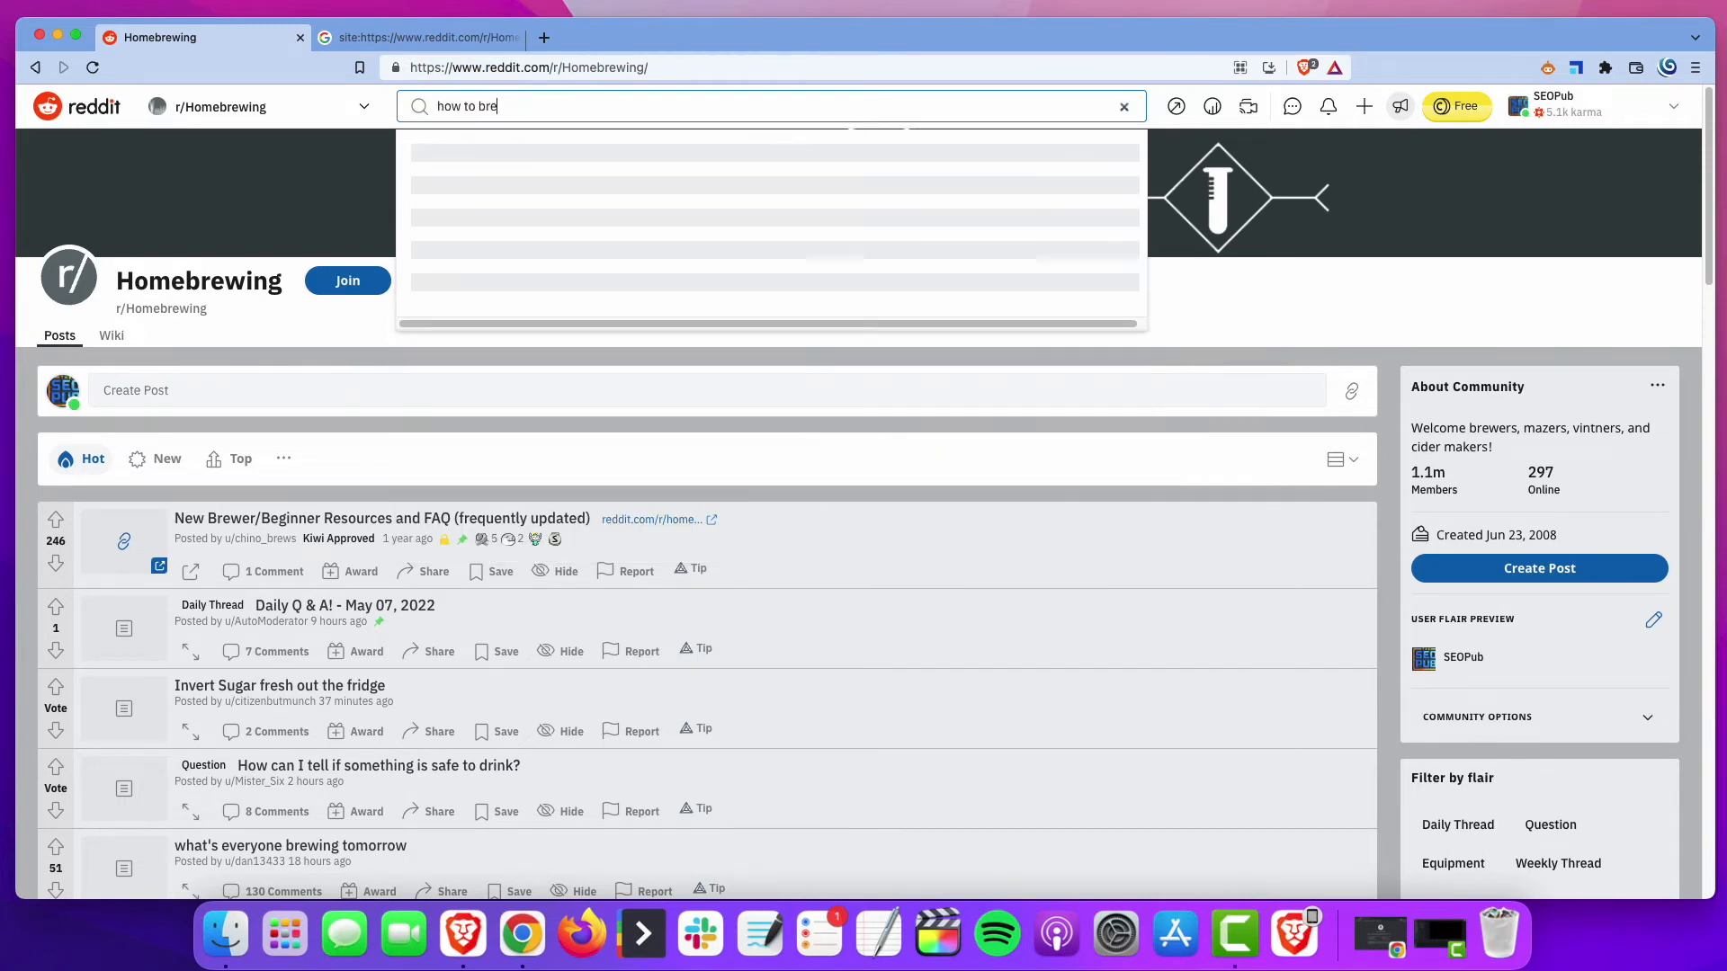
key("Return")
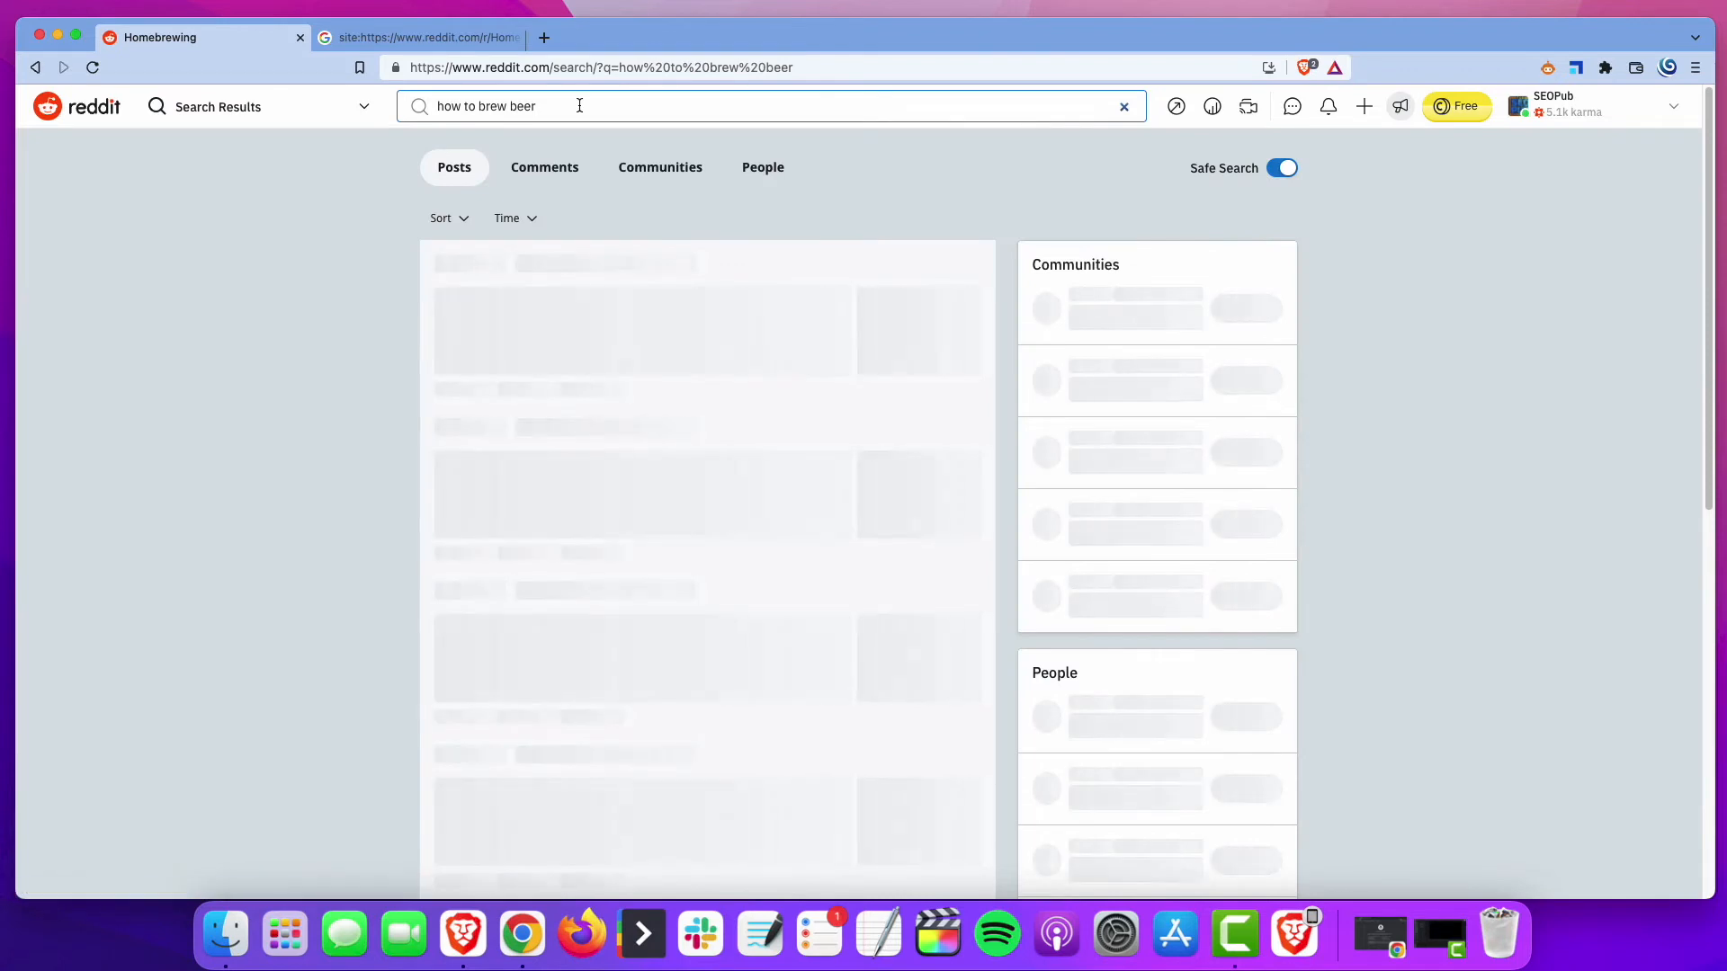
left_click(661, 165)
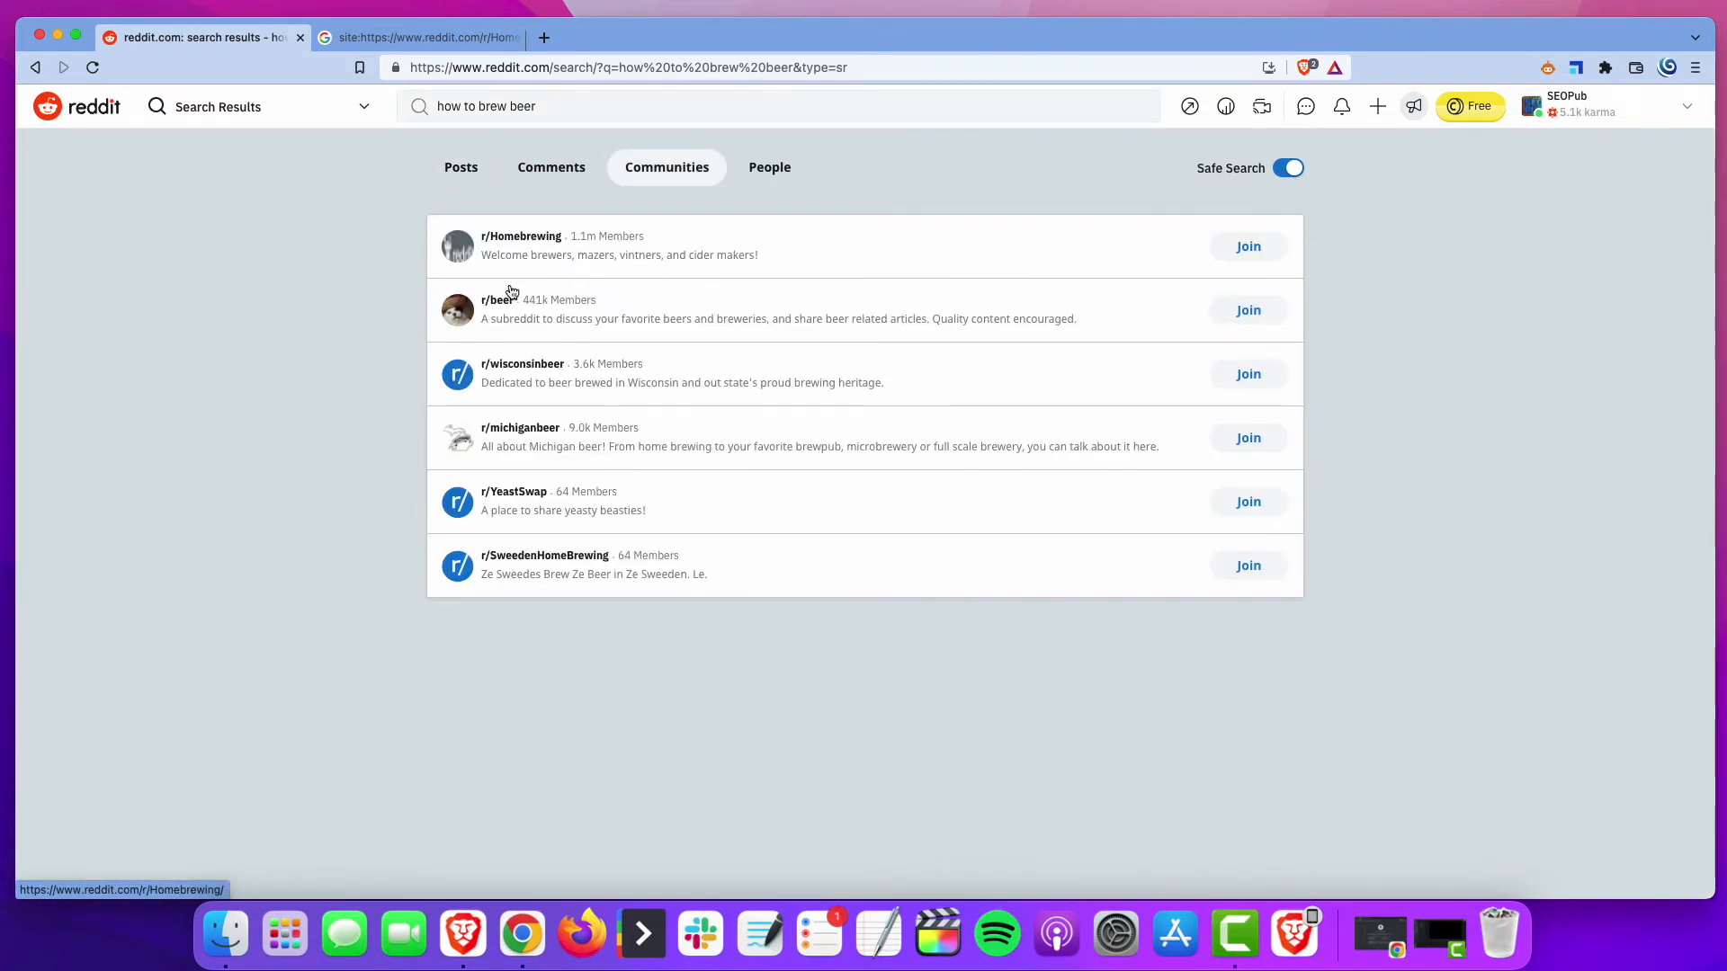
mouse_move(558, 389)
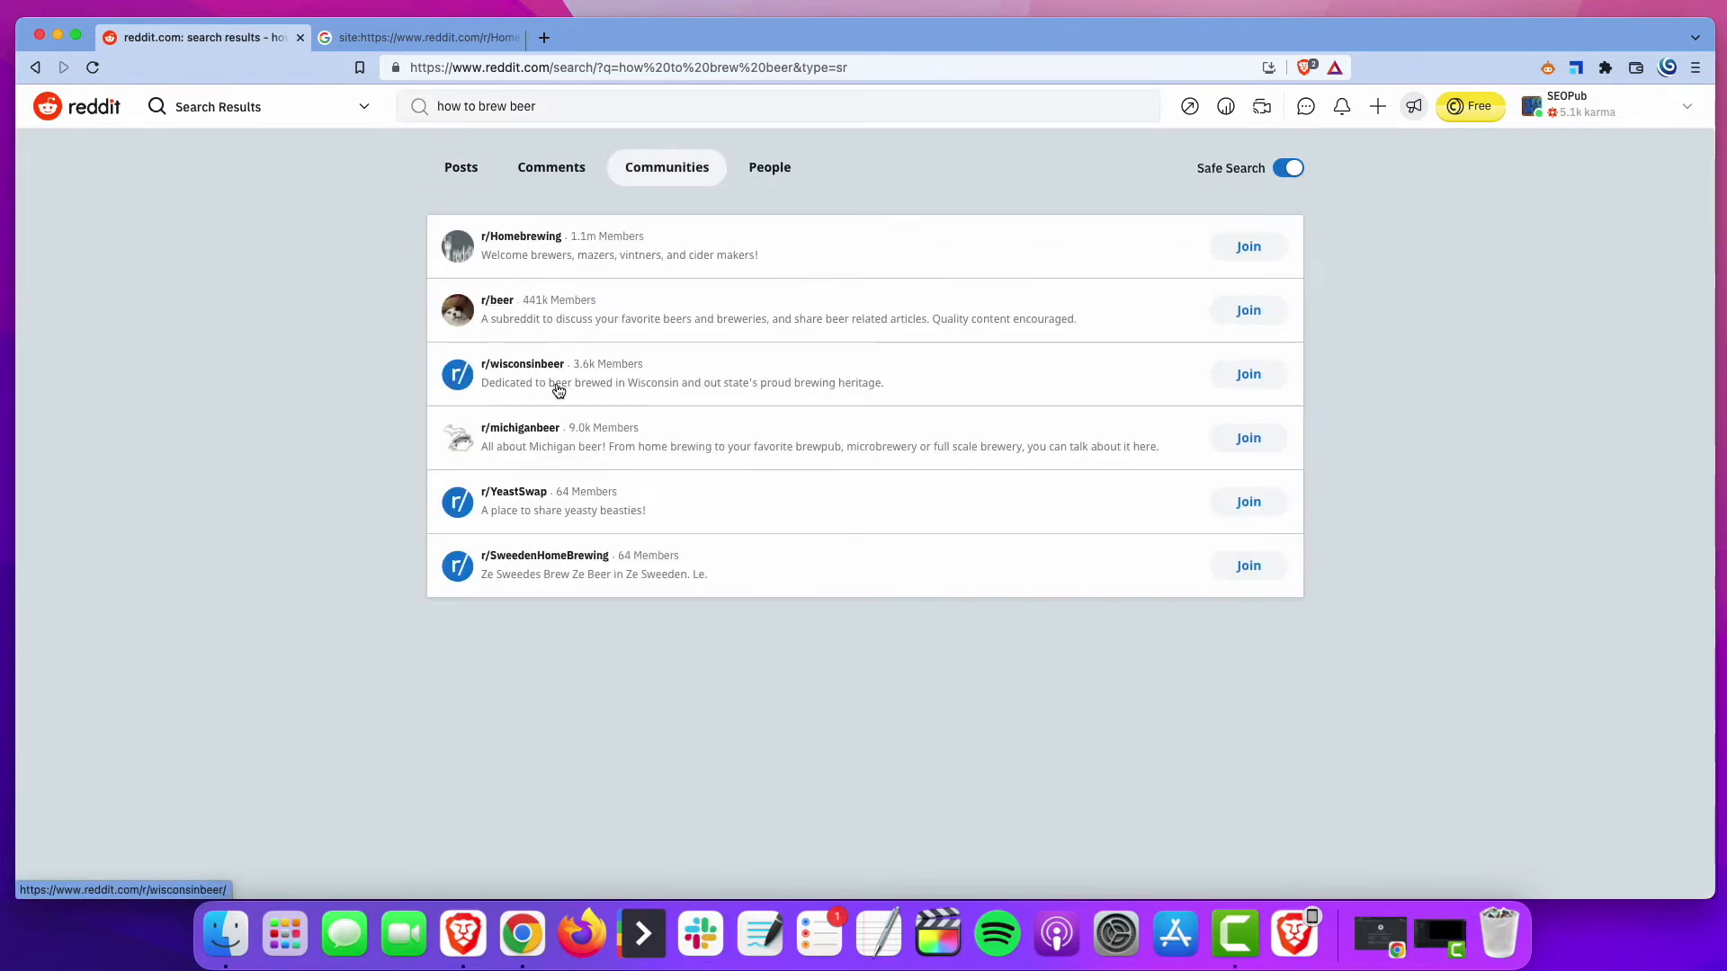
mouse_move(628, 439)
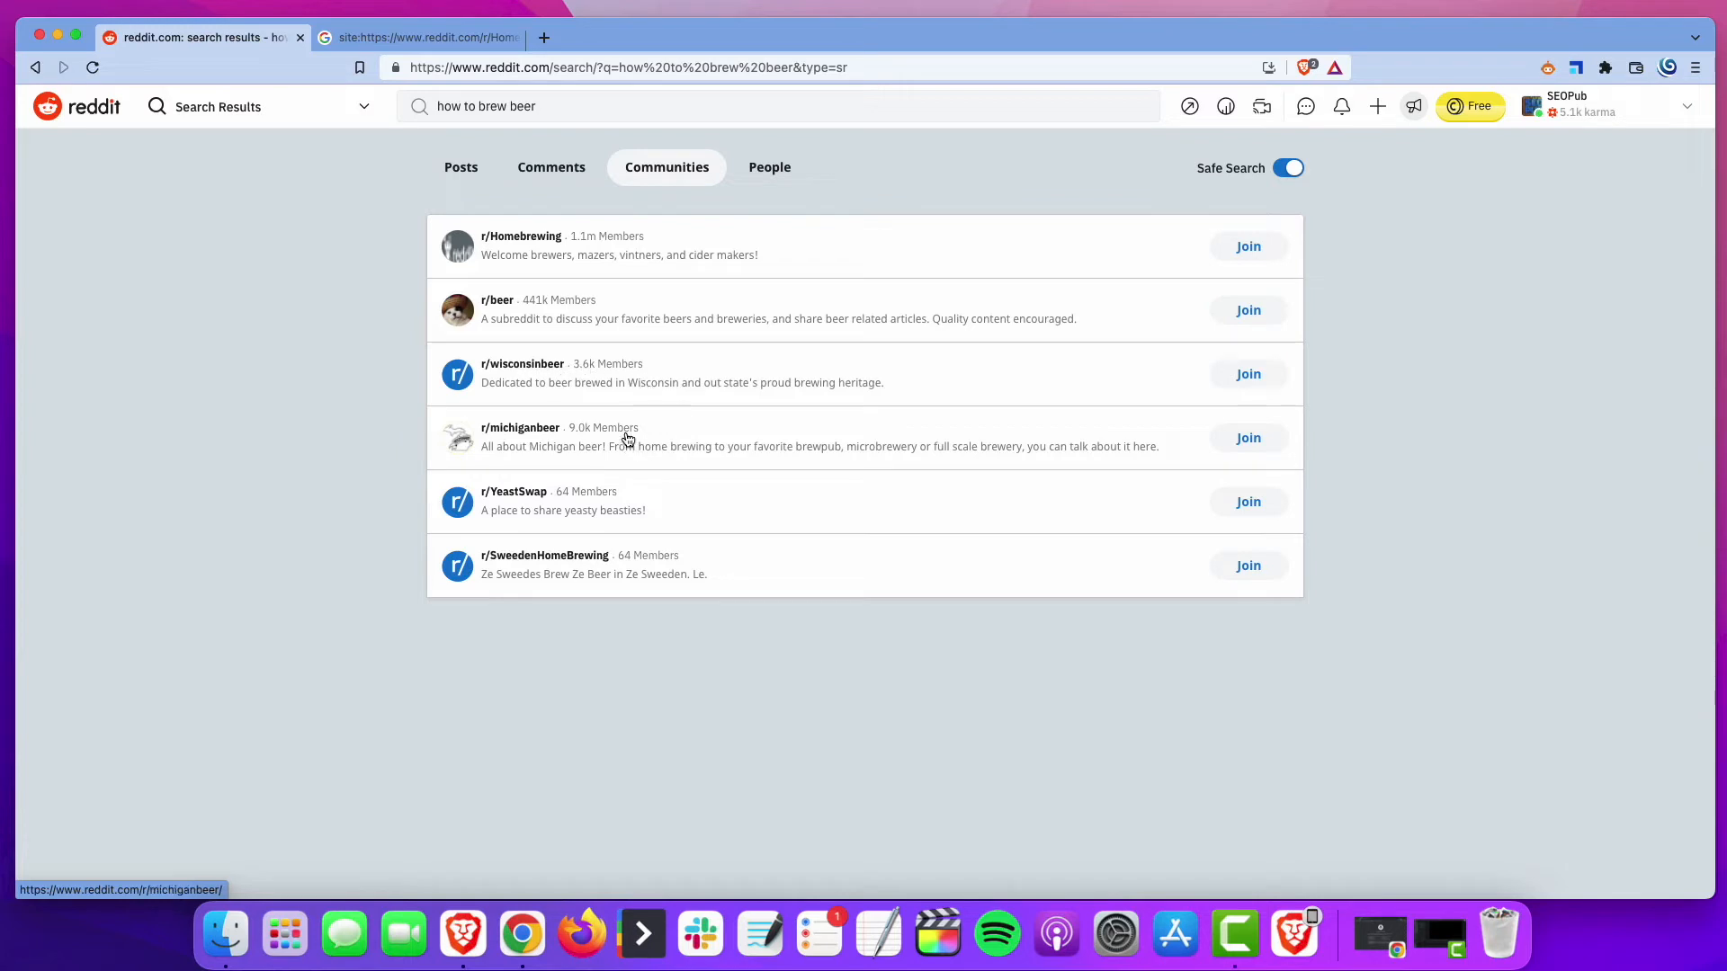
mouse_move(524, 320)
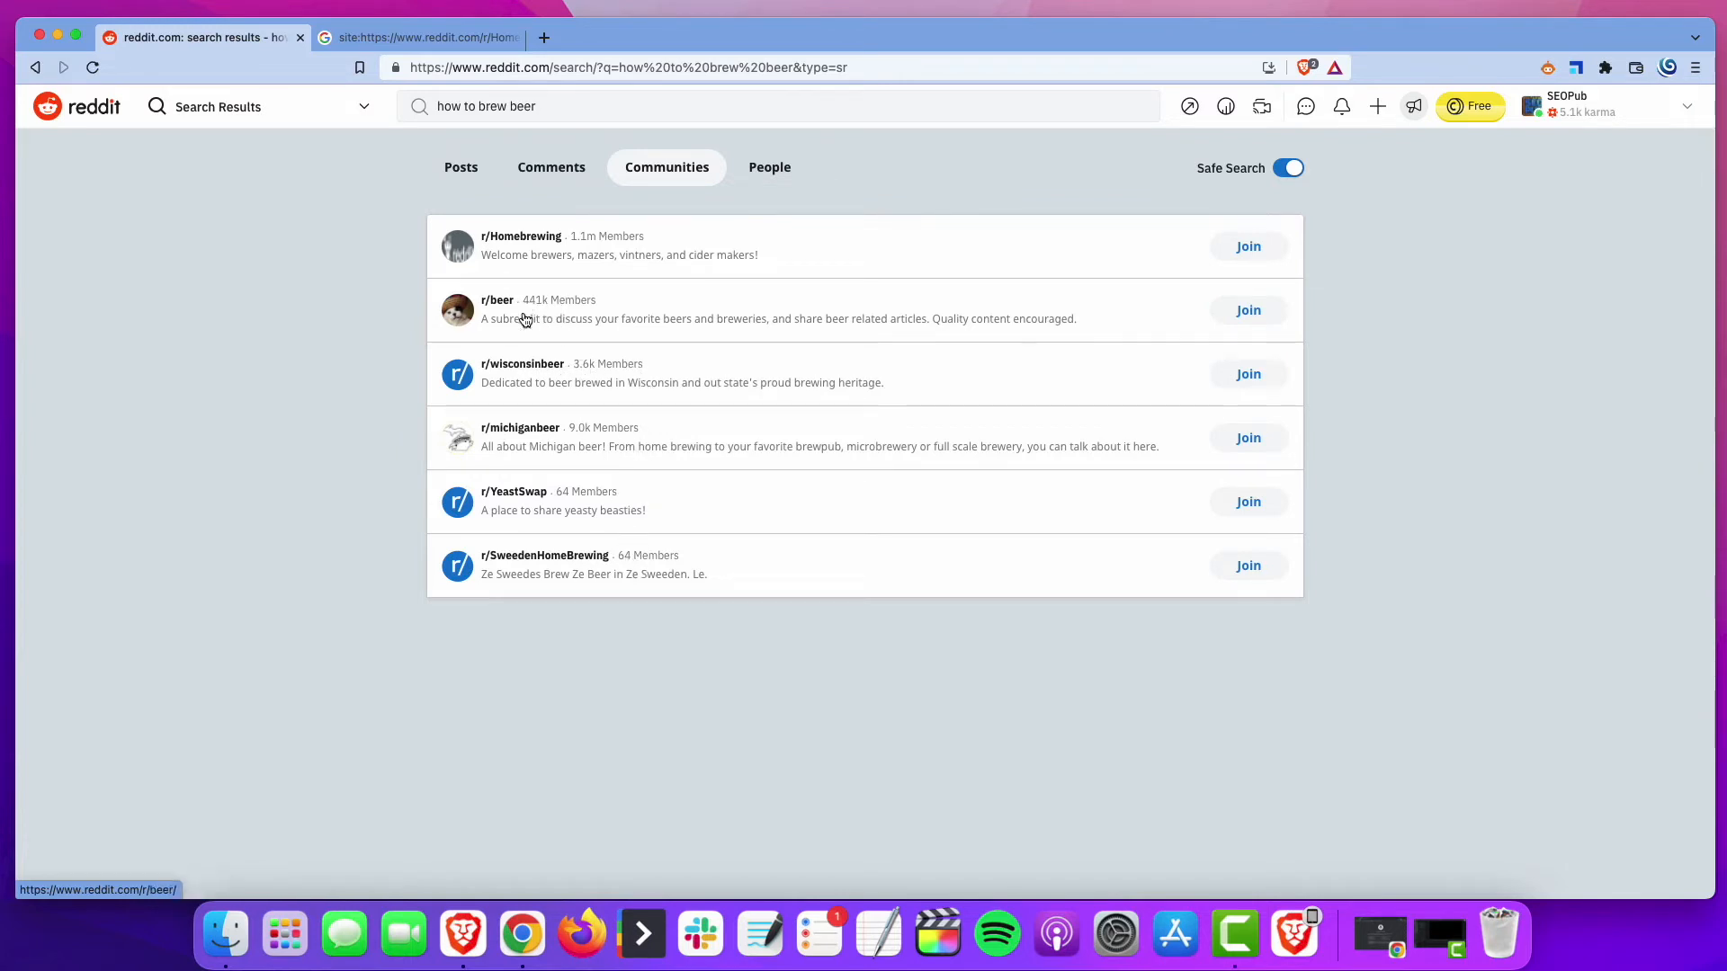
Enter r/beer, then go back to the Google "how do i" results
left_click(496, 301)
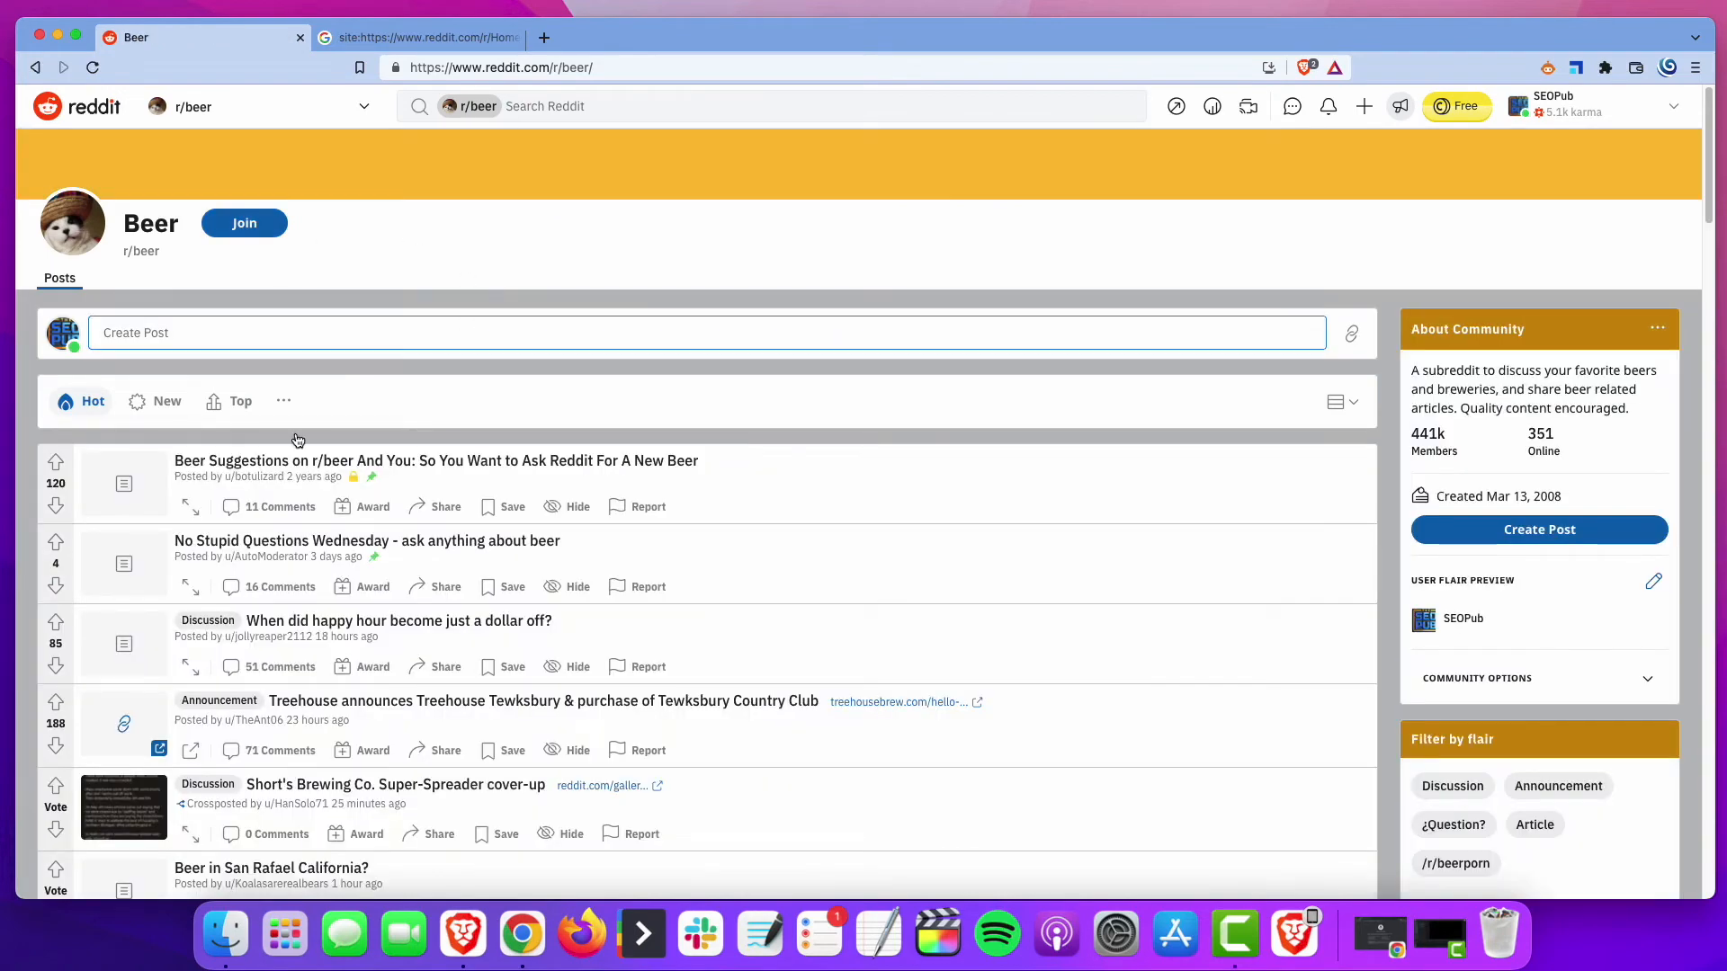
left_click(419, 36)
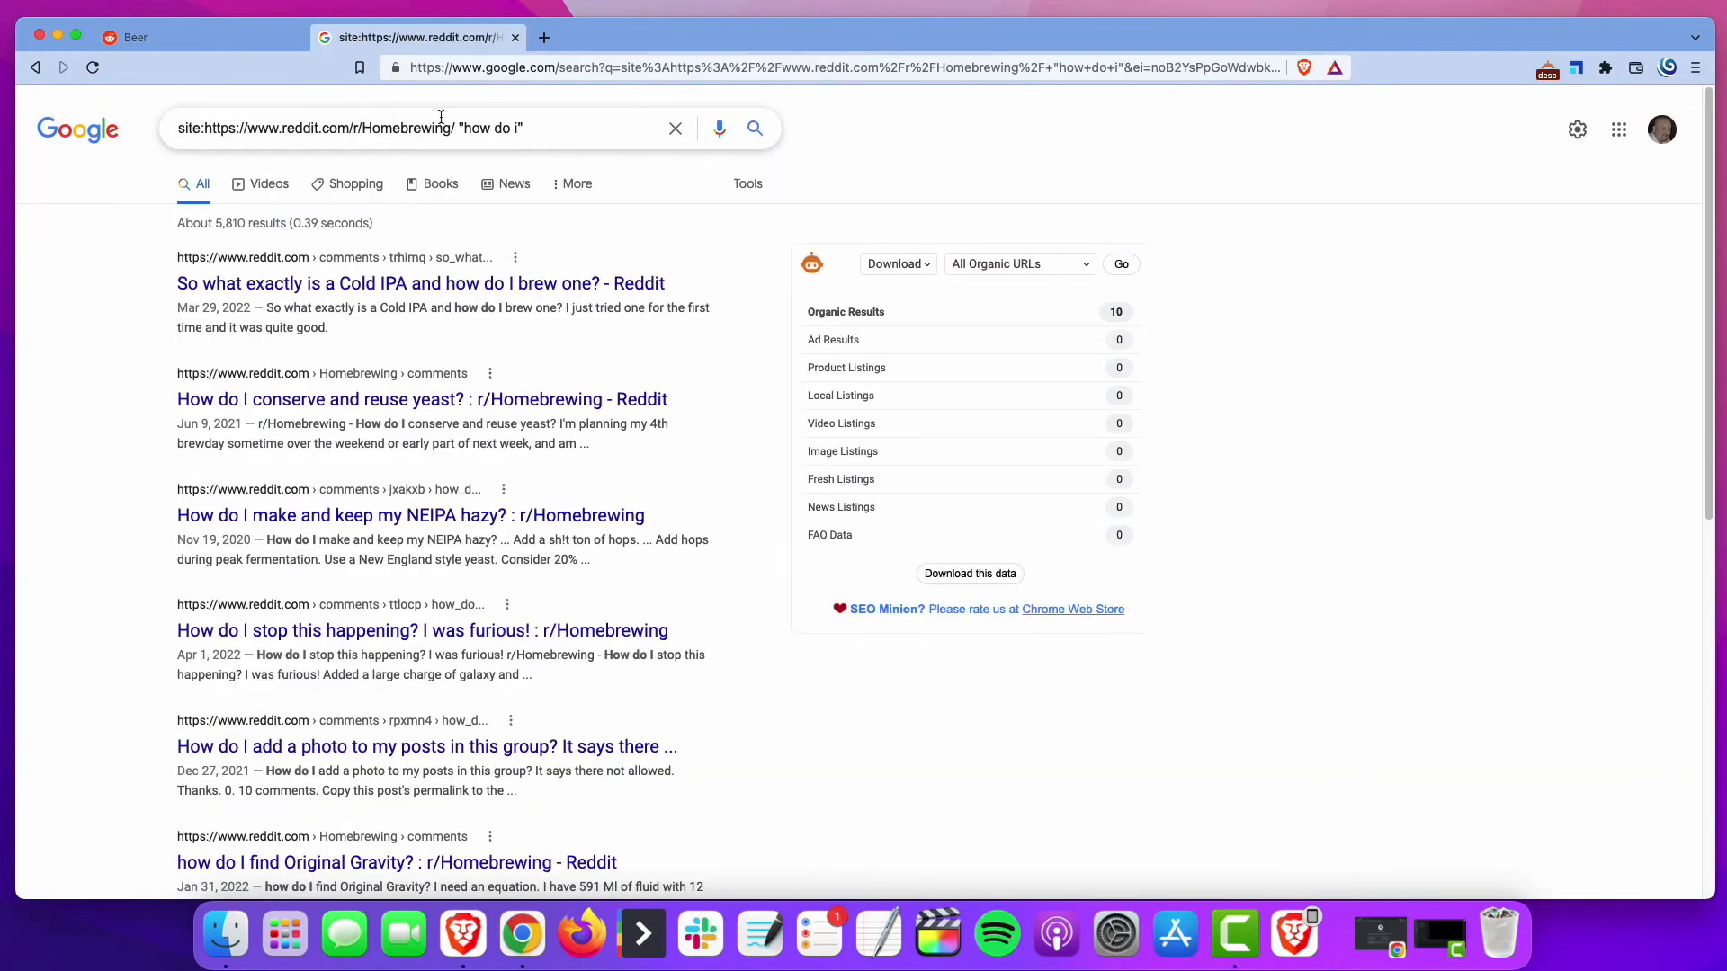
mouse_move(576, 132)
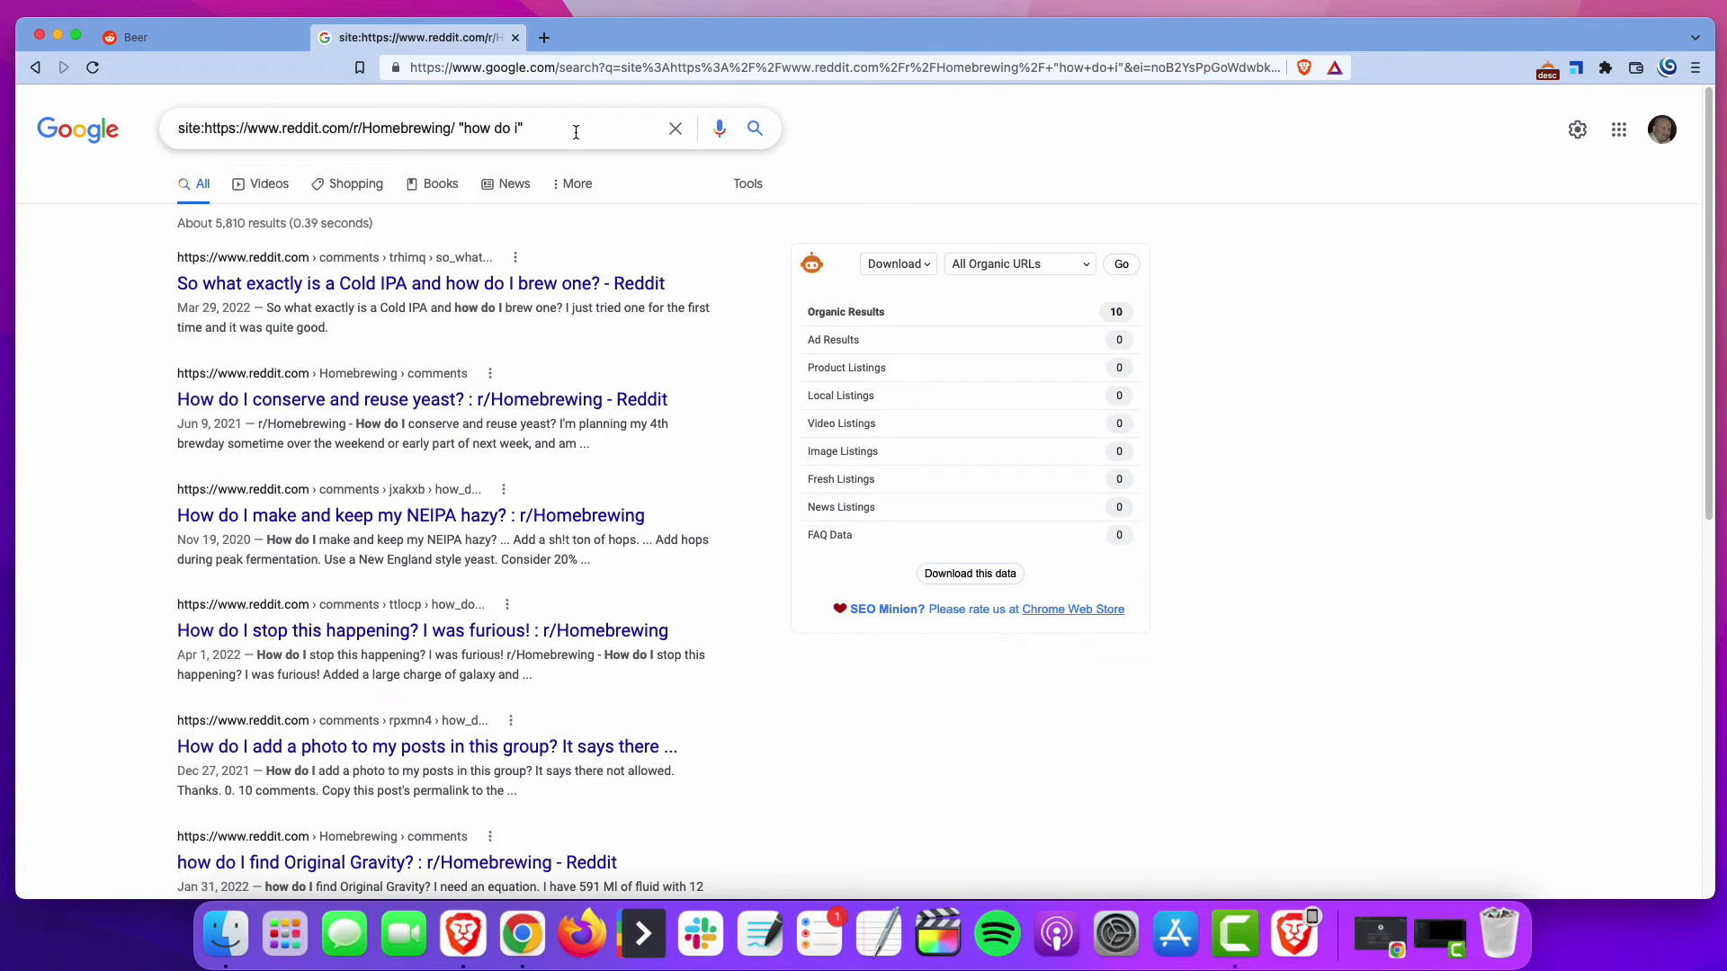
mouse_move(516, 284)
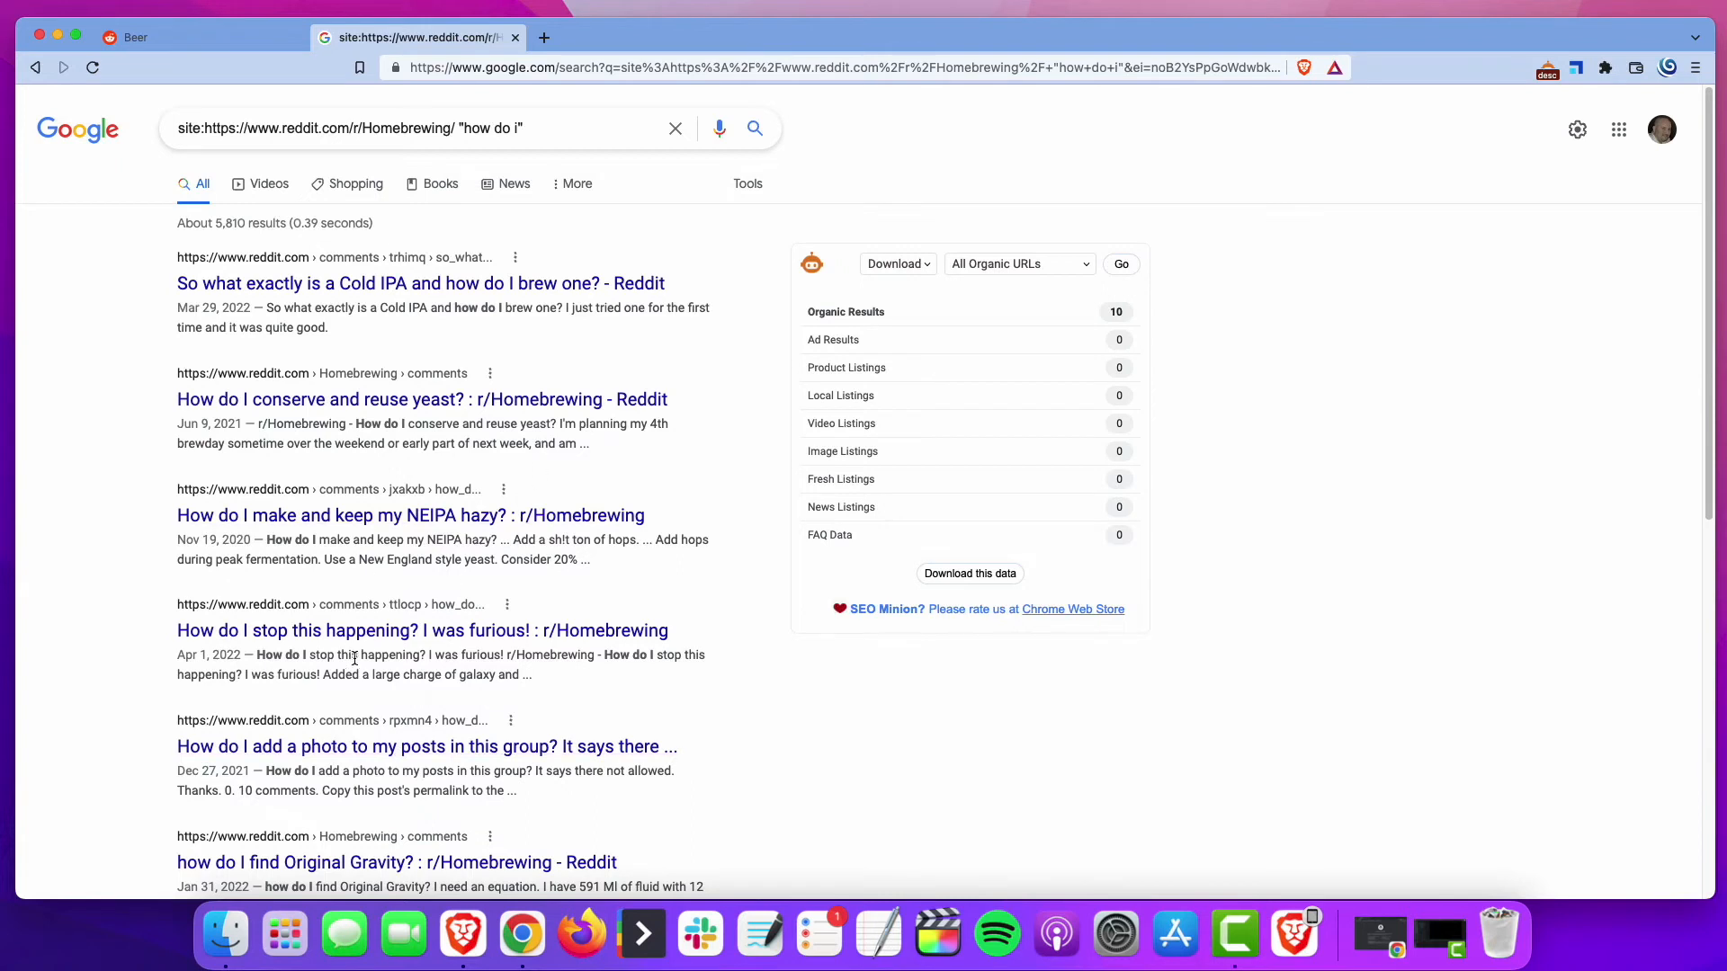
mouse_move(347, 574)
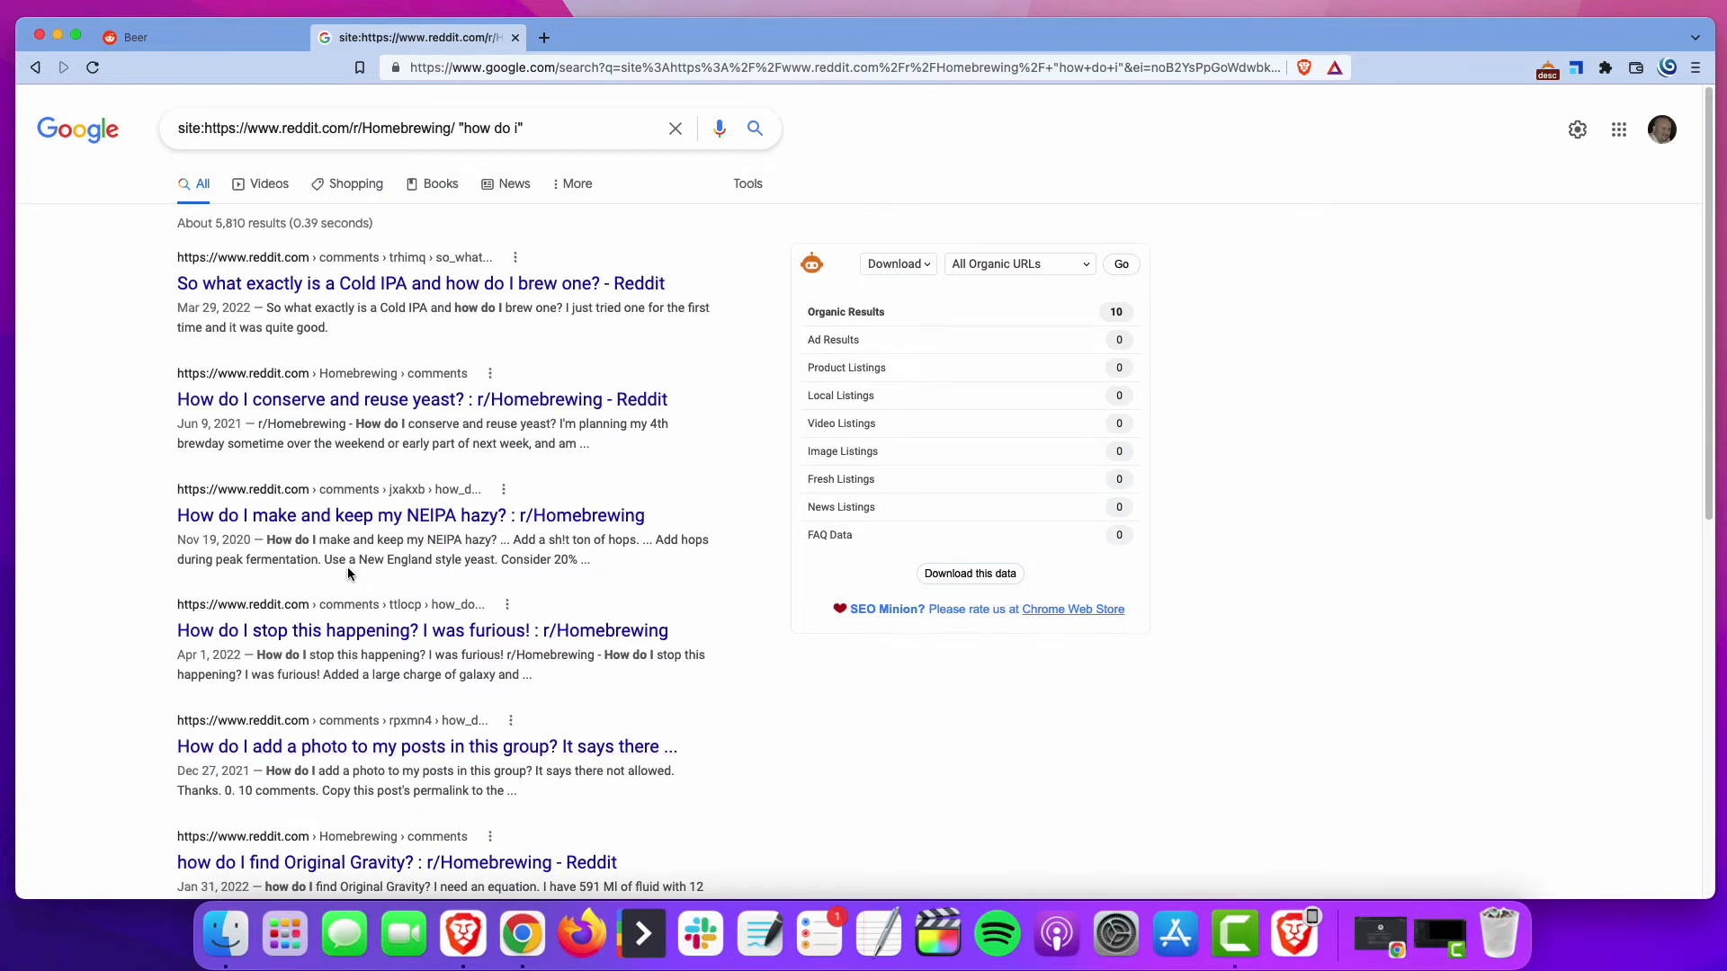
mouse_move(950, 218)
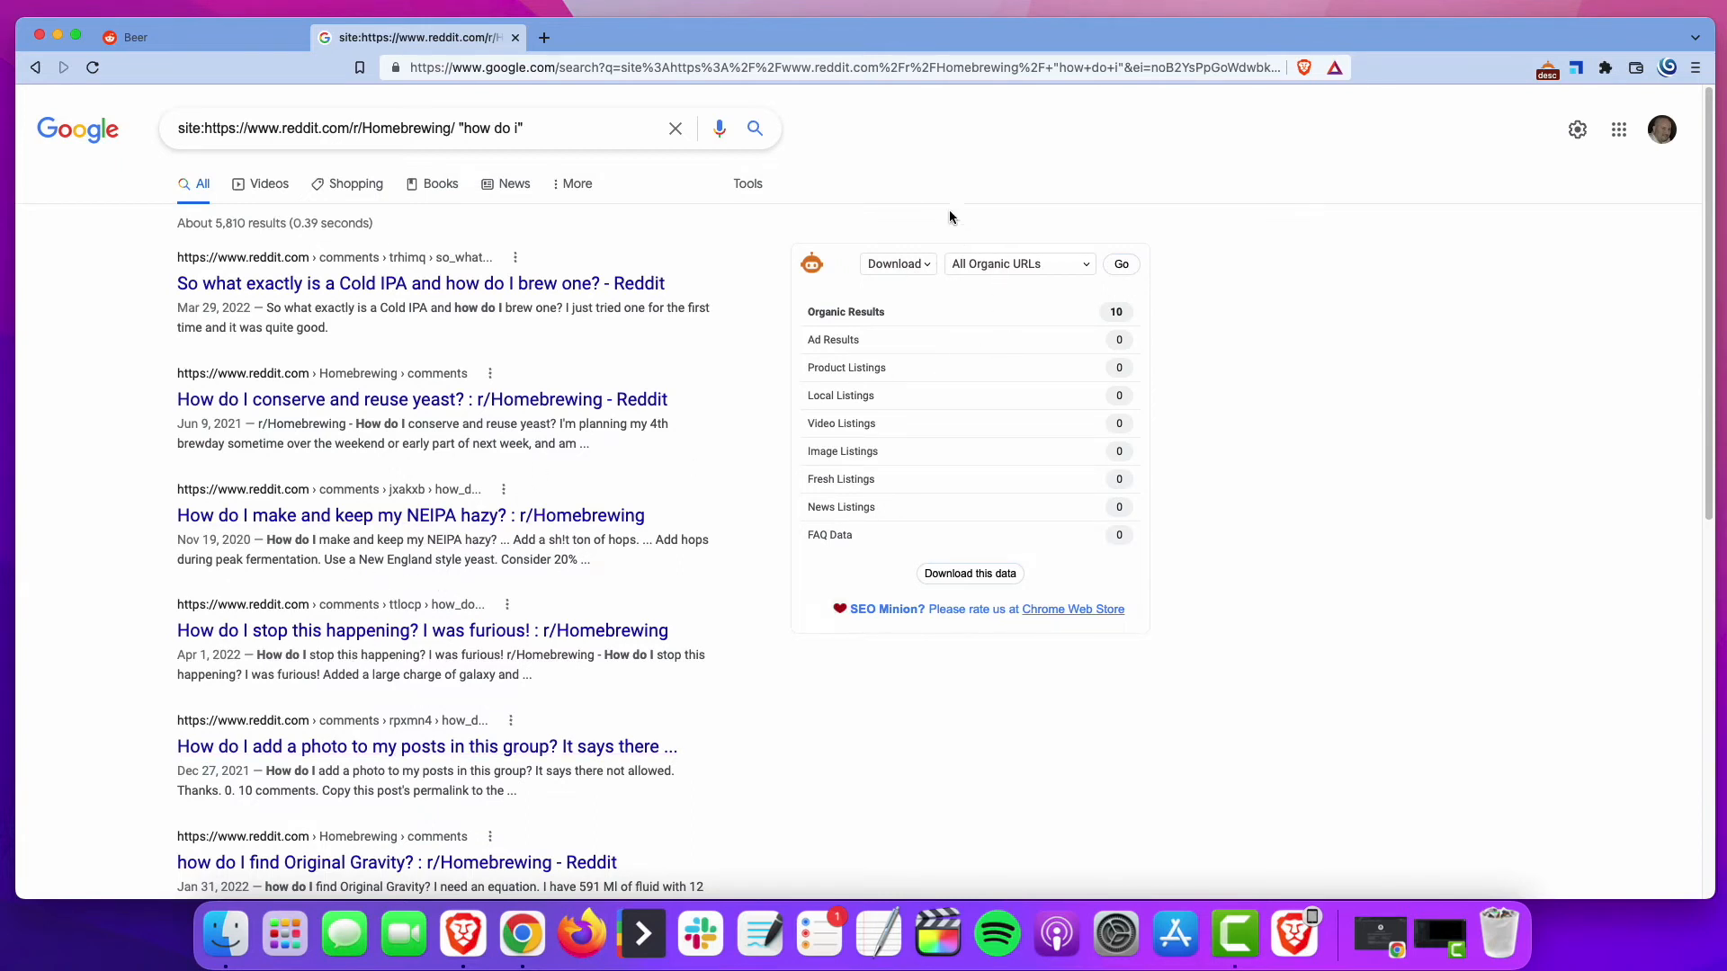
mouse_move(898, 433)
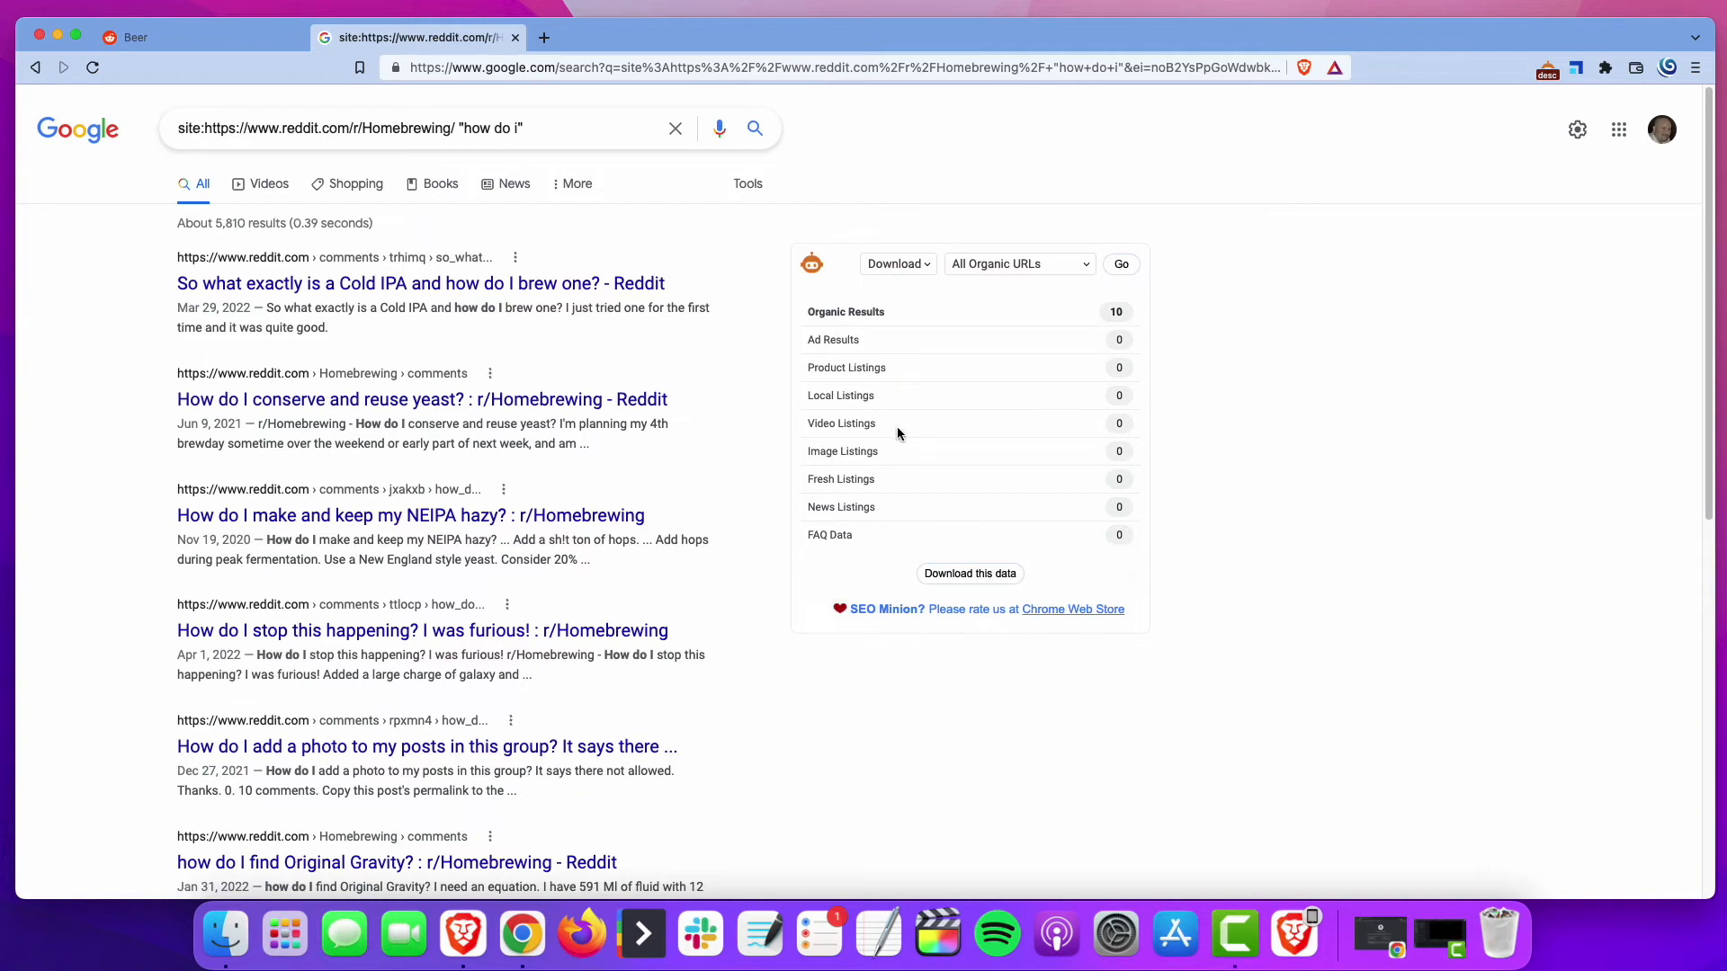
mouse_move(1014, 267)
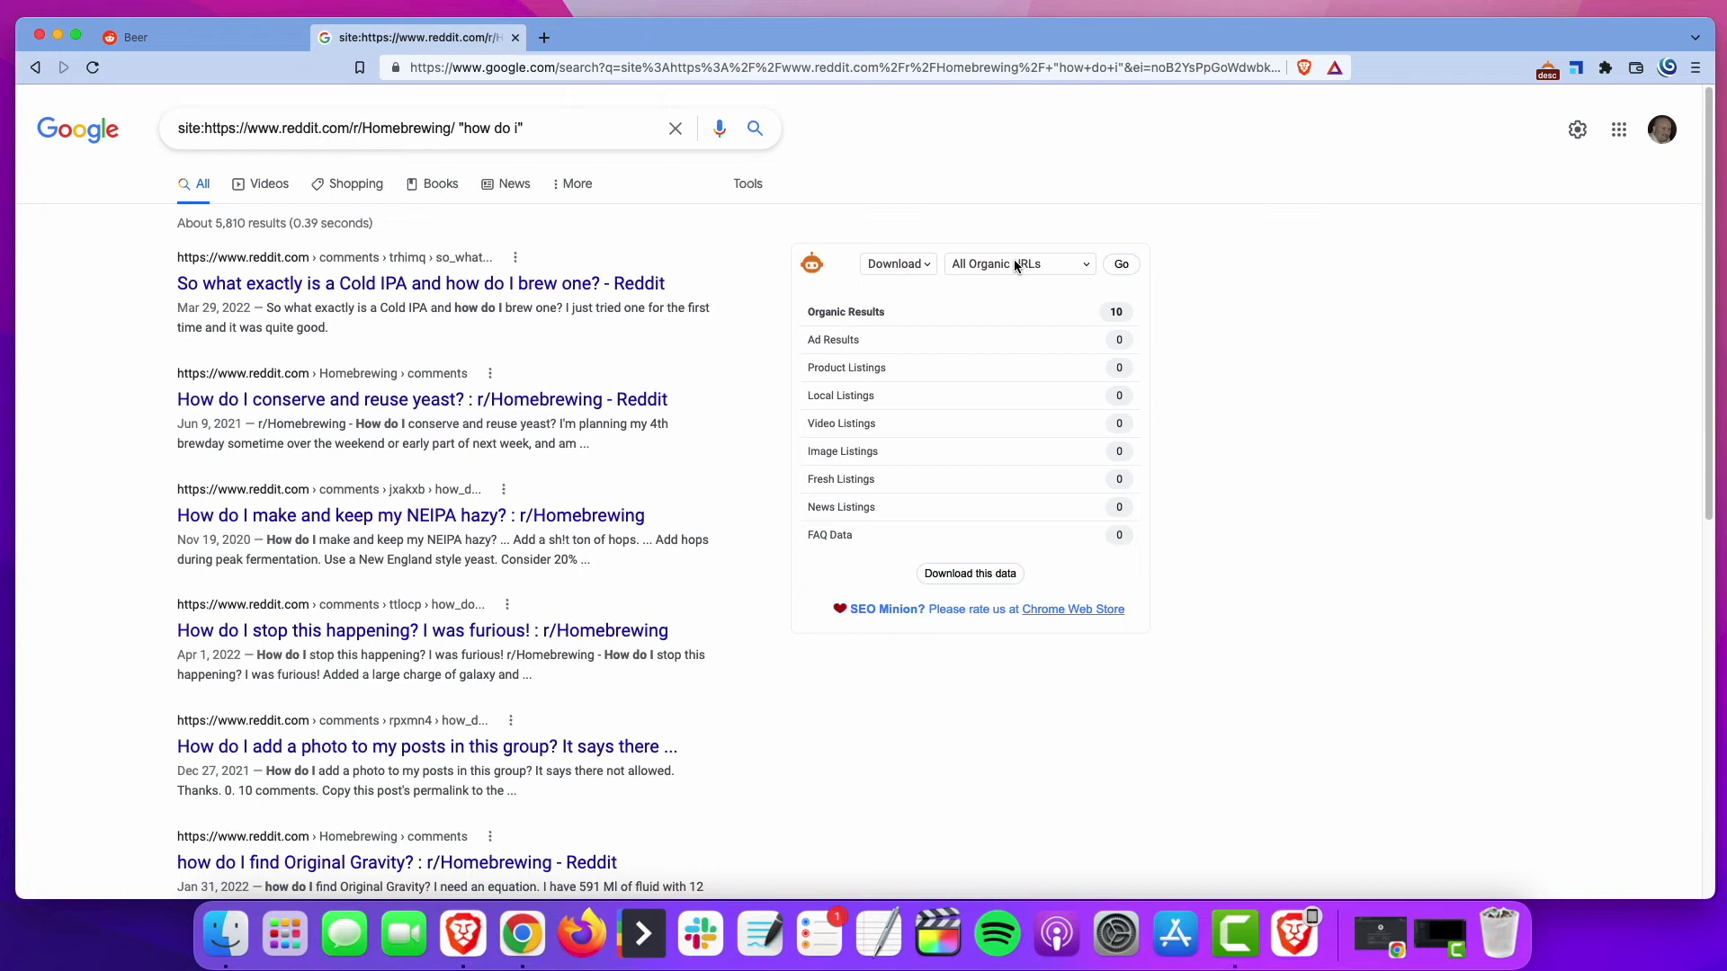
mouse_move(1405, 235)
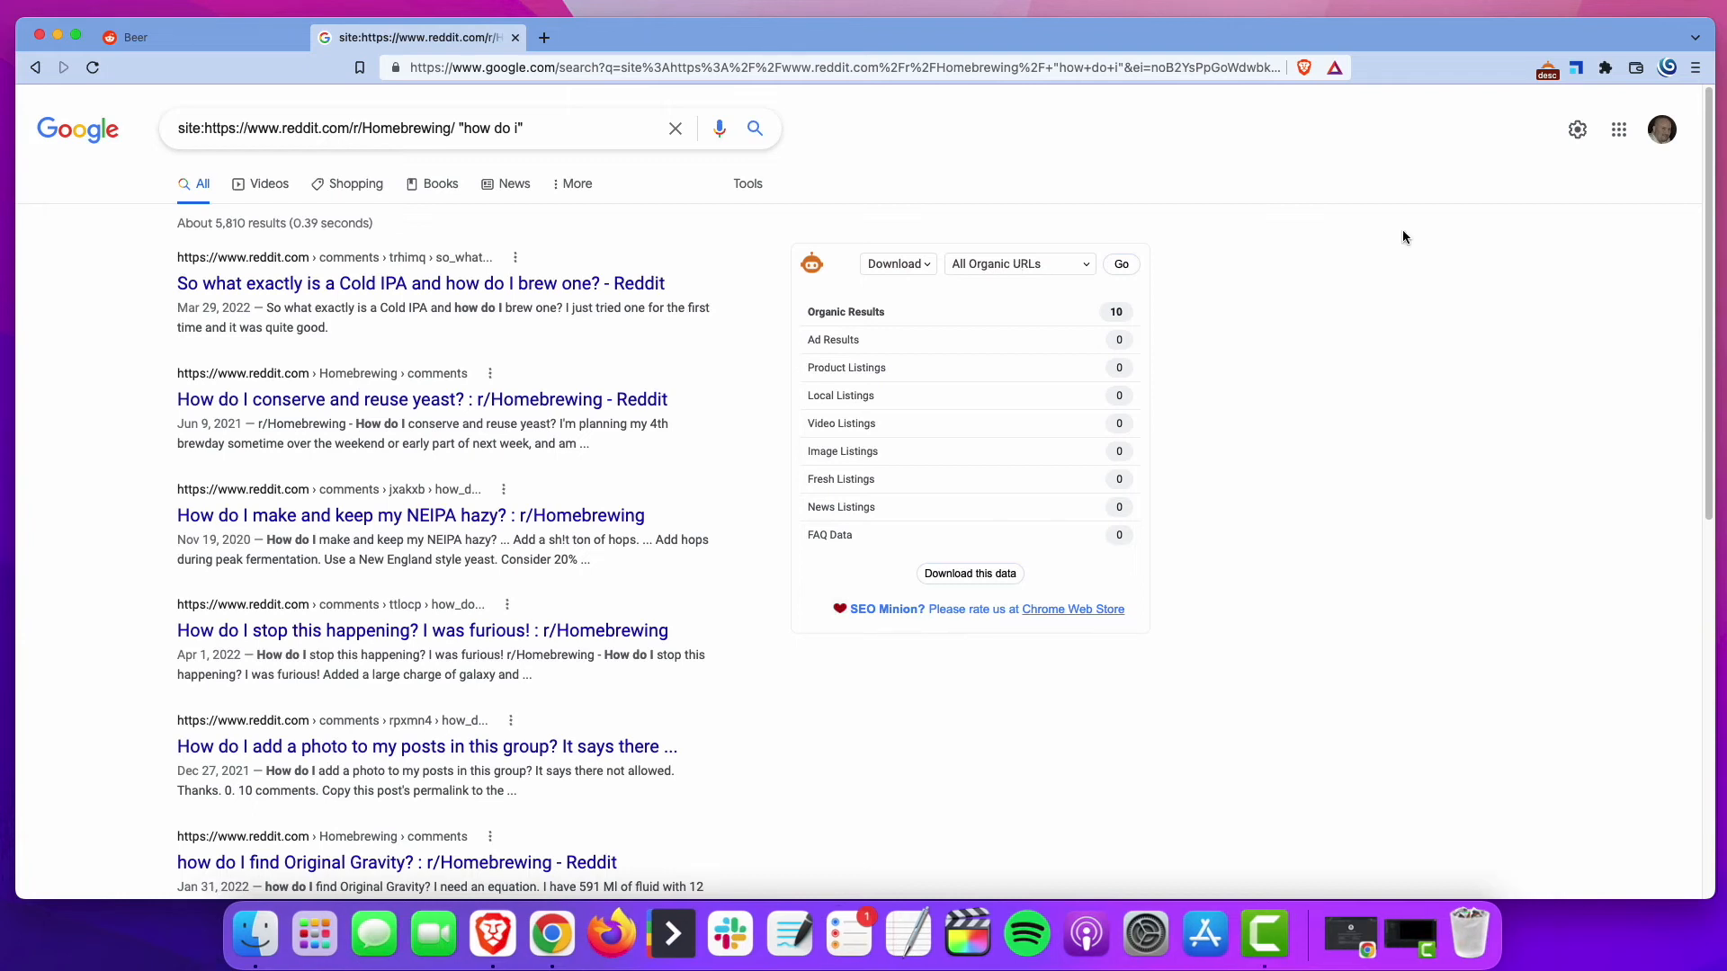